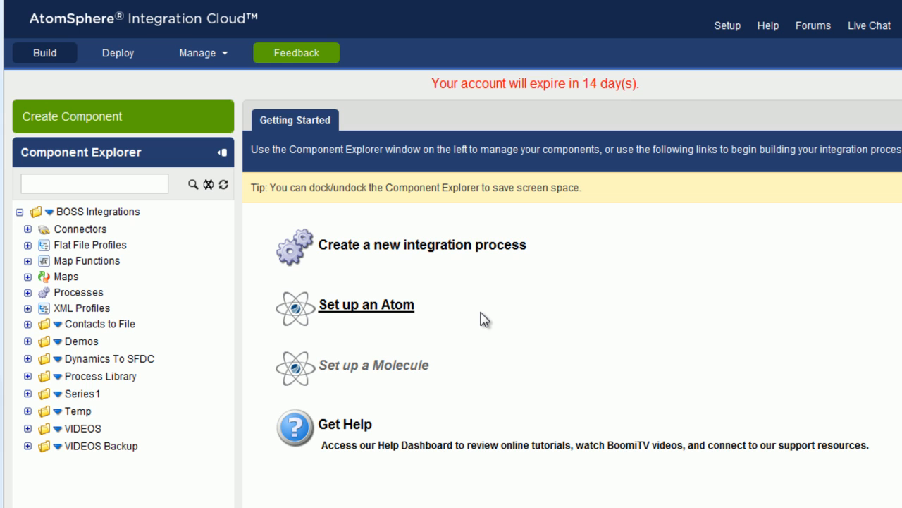
{"action": "mouse_move", "coordinate": [31, 401]}
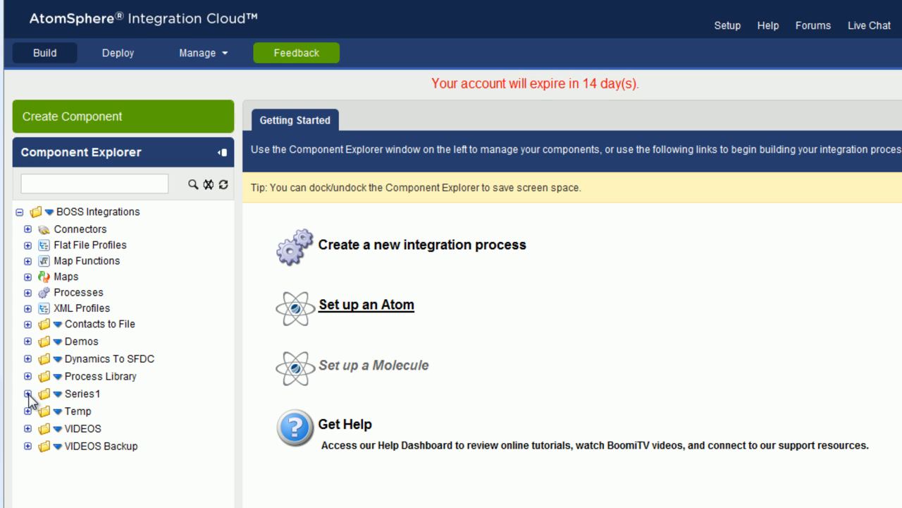
Step: Expand Series1 and its Processes folder in Component Explorer
{"action": "left_click", "coordinate": [28, 393]}
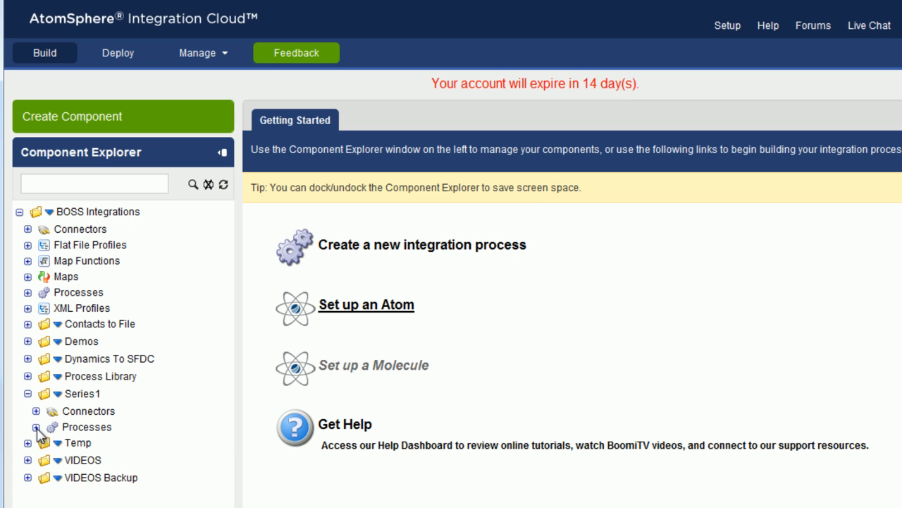
{"action": "left_click", "coordinate": [37, 427]}
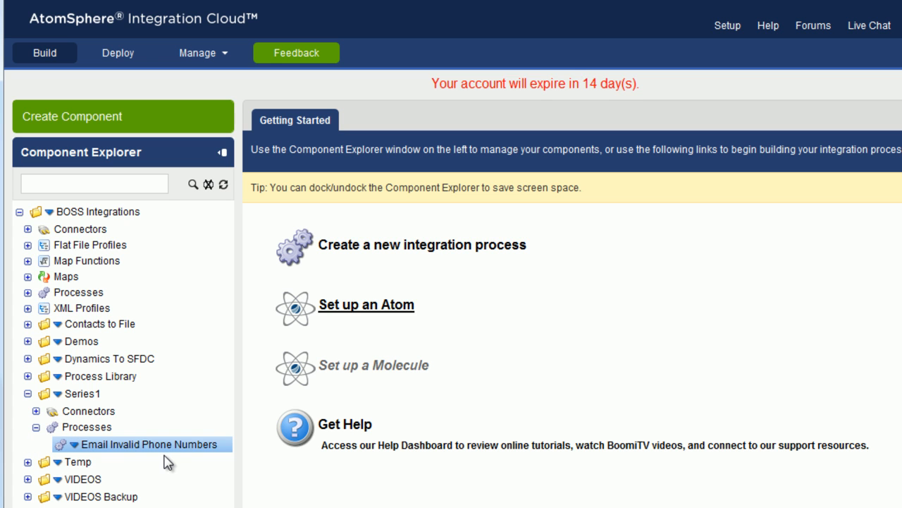
{"action": "mouse_move", "coordinate": [175, 465]}
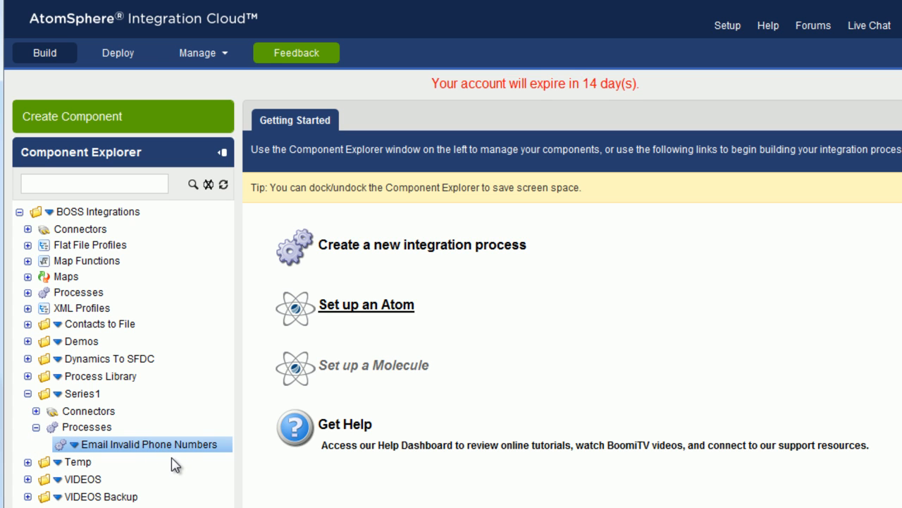
Step: Open the Email Invalid Phone Numbers process, whose Disk start reads Contact.csv
{"action": "double_click", "coordinate": [151, 444]}
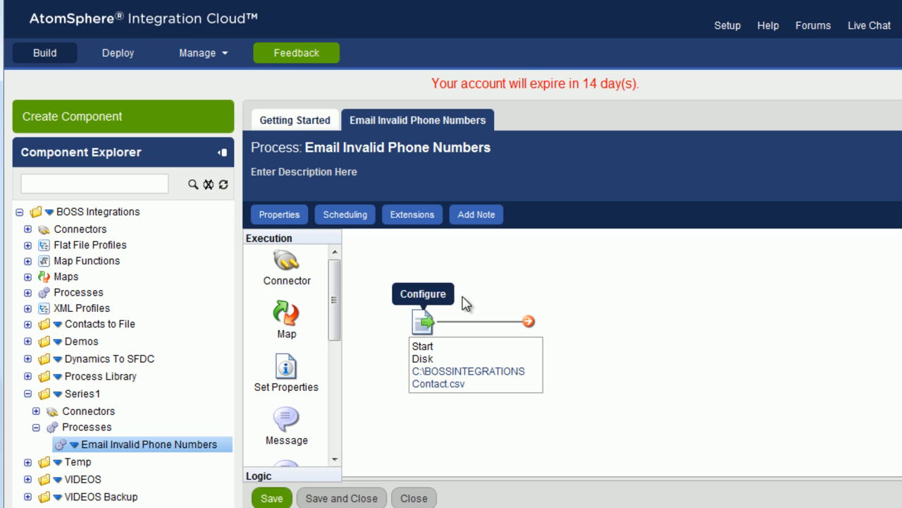
{"action": "mouse_move", "coordinate": [365, 372]}
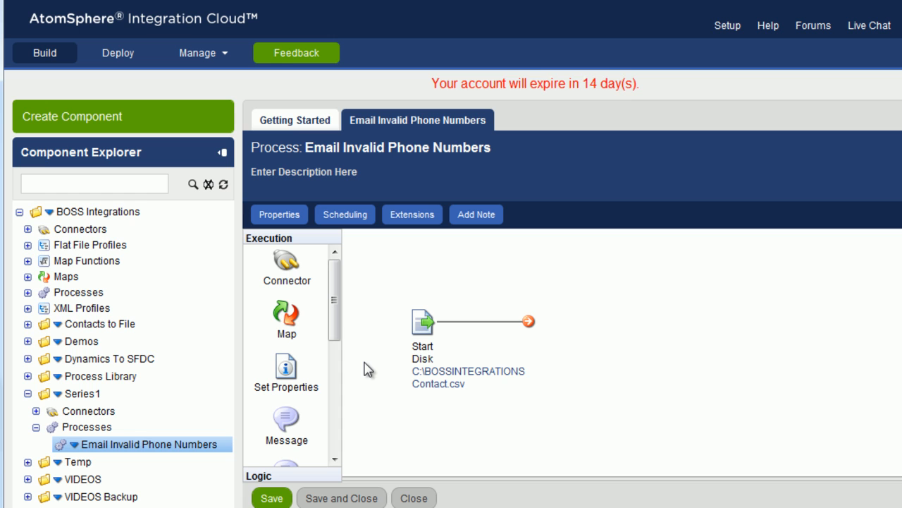
{"action": "mouse_move", "coordinate": [382, 366]}
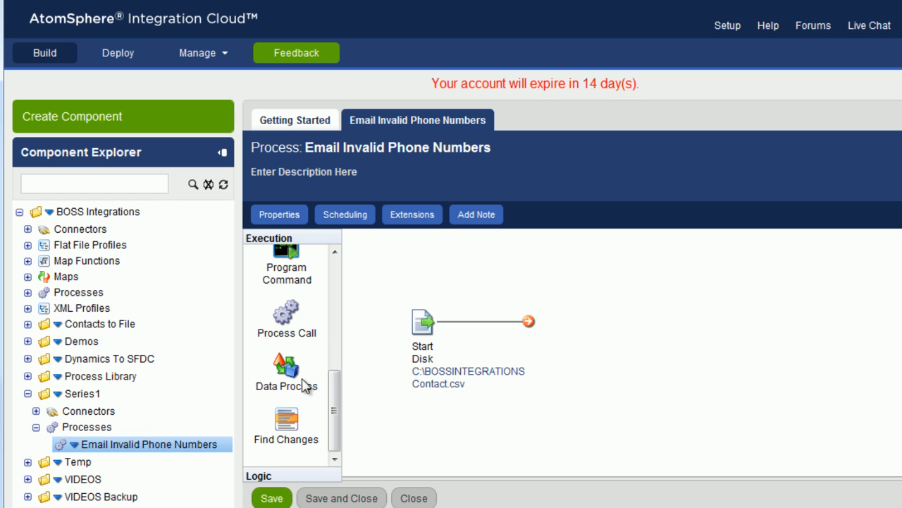
{"action": "mouse_move", "coordinate": [365, 362]}
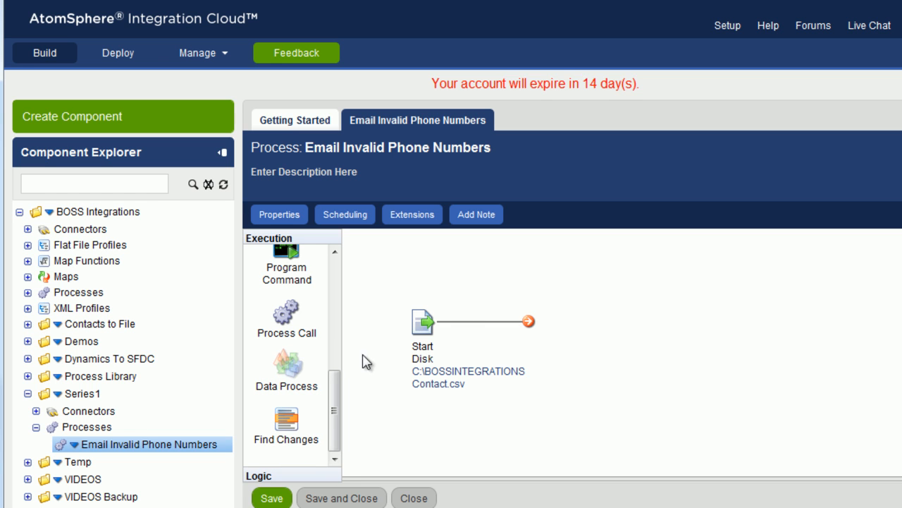
Step: Place a Data Process step with a Split Documents step that splits by line
{"action": "left_click_drag", "start_coordinate": [285, 370], "coordinate": [606, 324]}
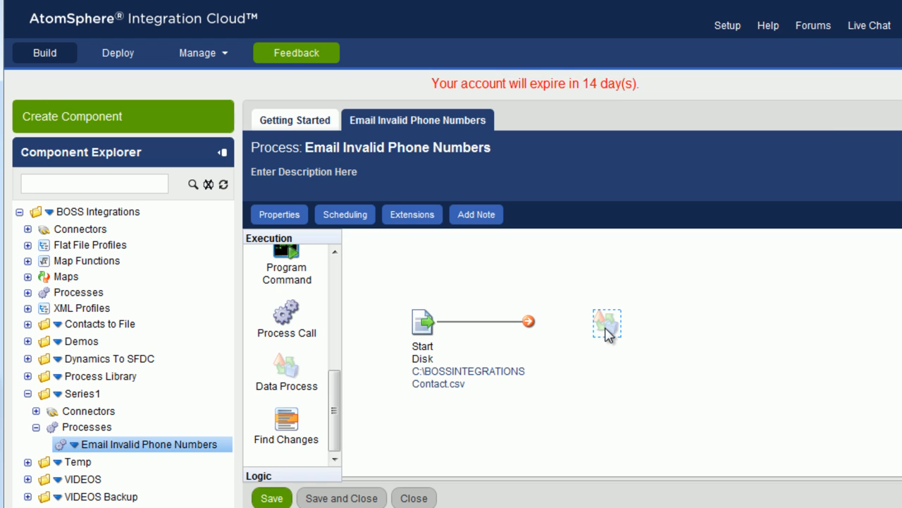
{"action": "double_click", "coordinate": [606, 323]}
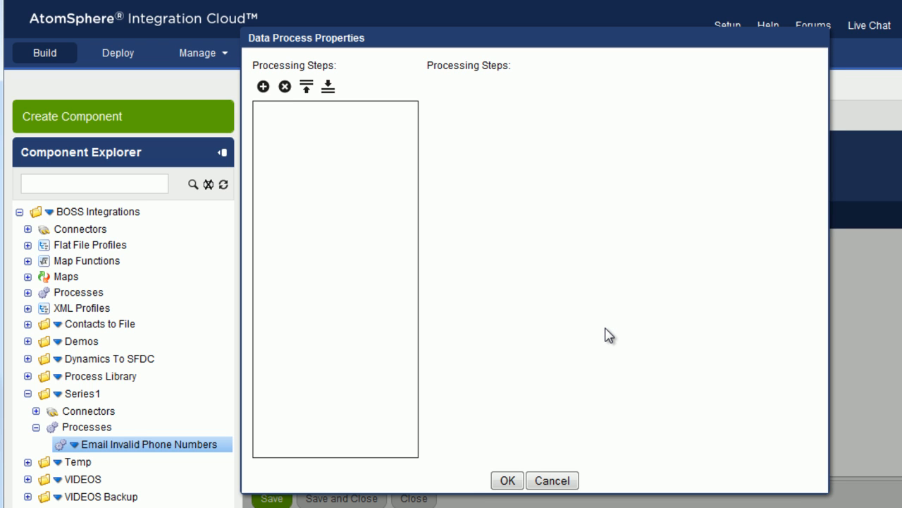
{"action": "mouse_move", "coordinate": [274, 79]}
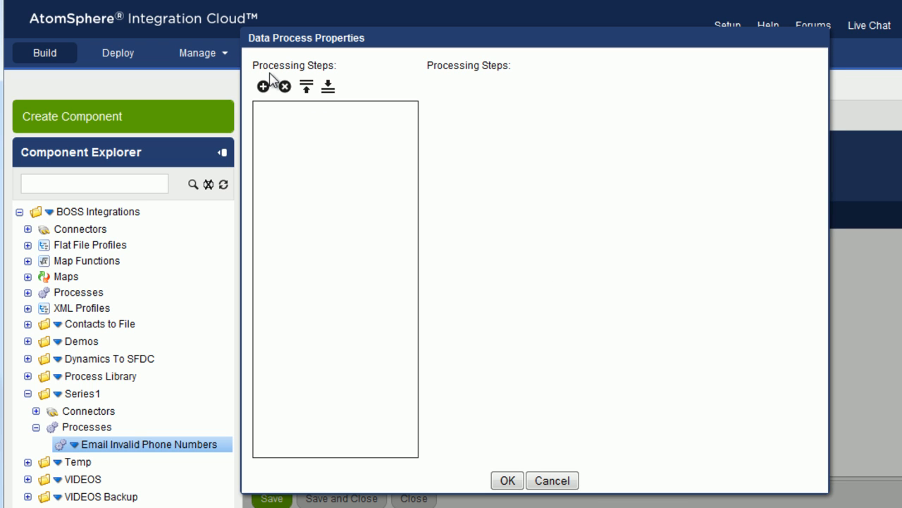
{"action": "mouse_move", "coordinate": [330, 71]}
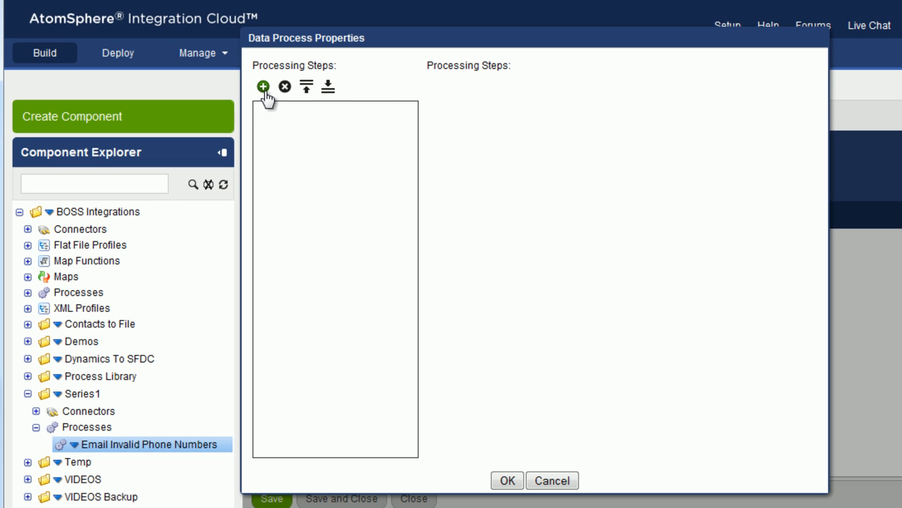
{"action": "mouse_move", "coordinate": [280, 111]}
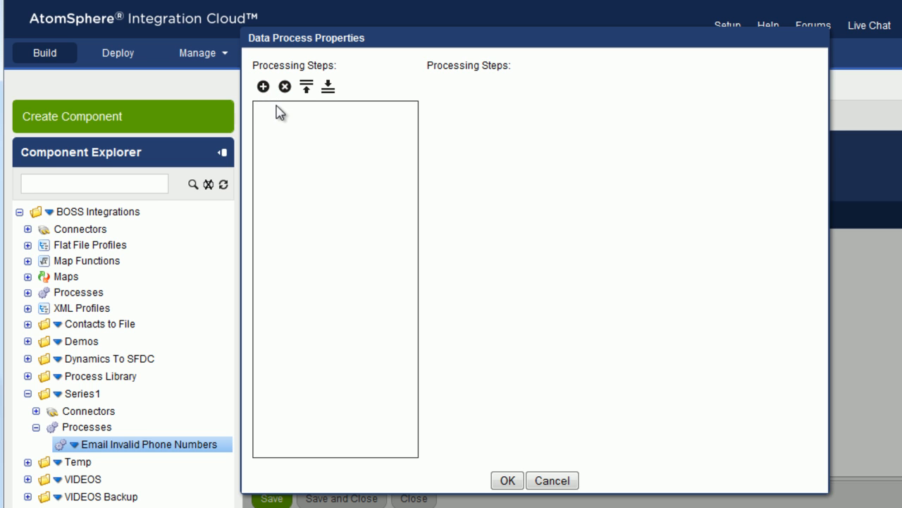
{"action": "mouse_move", "coordinate": [263, 86]}
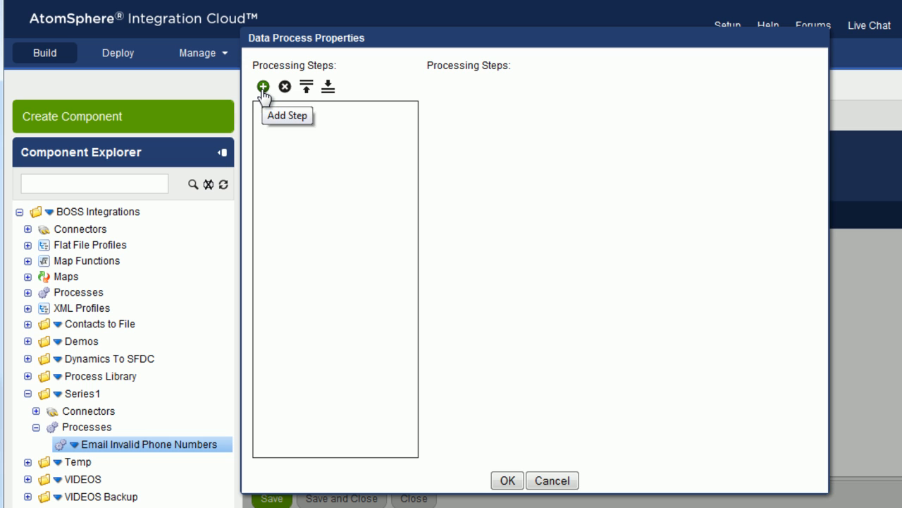
{"action": "left_click", "coordinate": [263, 86]}
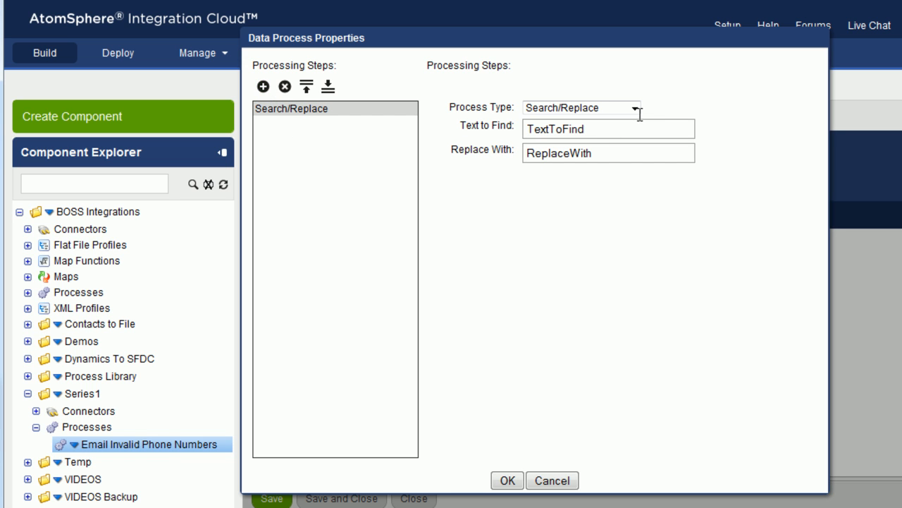
{"action": "left_click", "coordinate": [634, 107]}
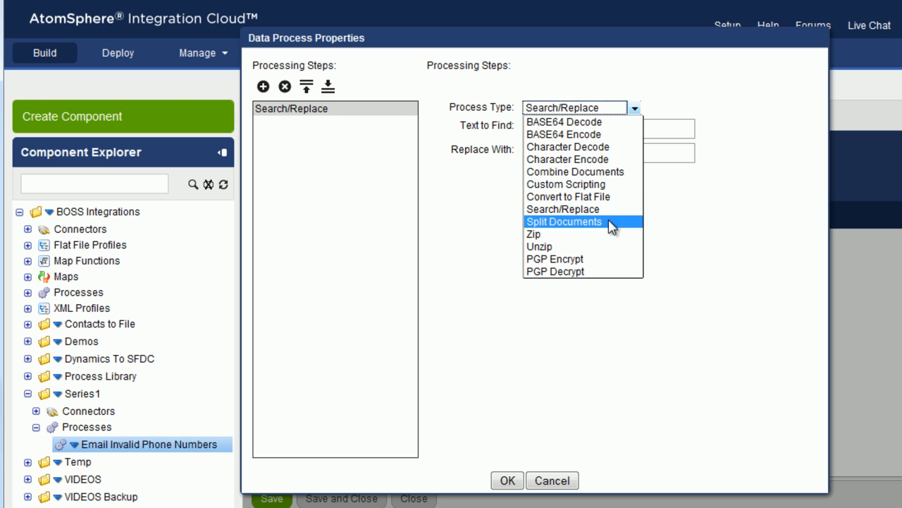
{"action": "left_click", "coordinate": [563, 221]}
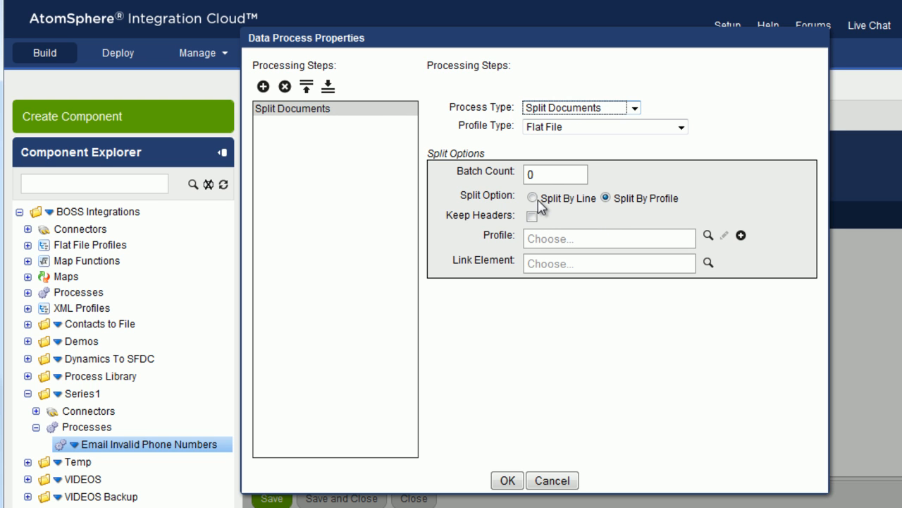
{"action": "left_click", "coordinate": [533, 198]}
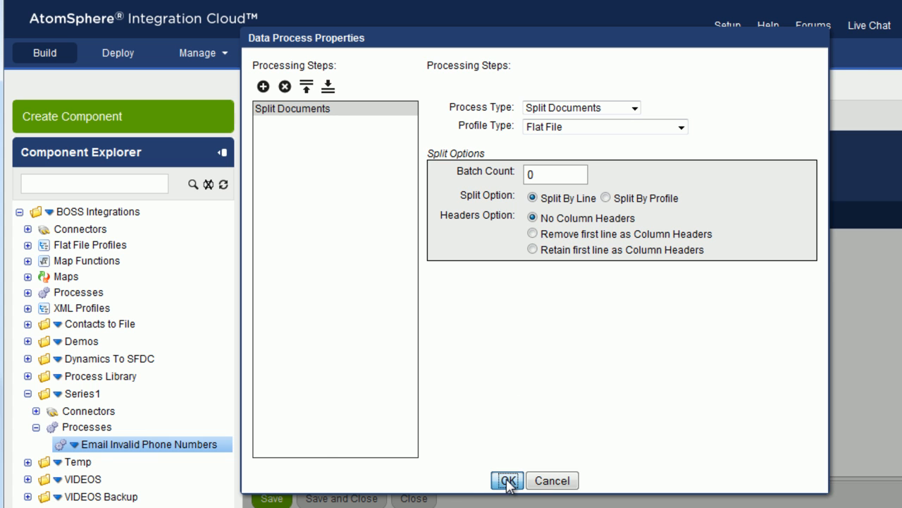
{"action": "left_click", "coordinate": [506, 481]}
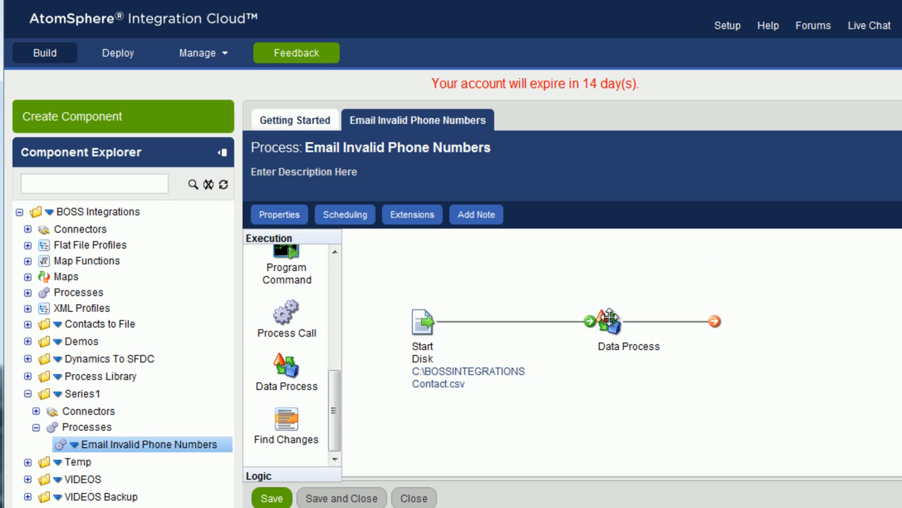
Step: Move the Data Process step next to the Disk start and reopen its Split Documents properties
{"action": "left_click", "coordinate": [606, 321]}
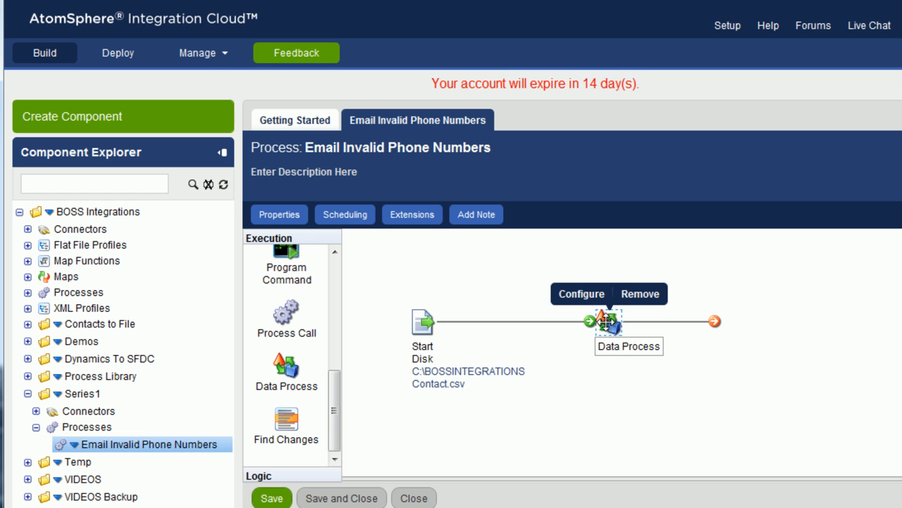
{"action": "left_click_drag", "start_coordinate": [604, 322], "coordinate": [543, 322]}
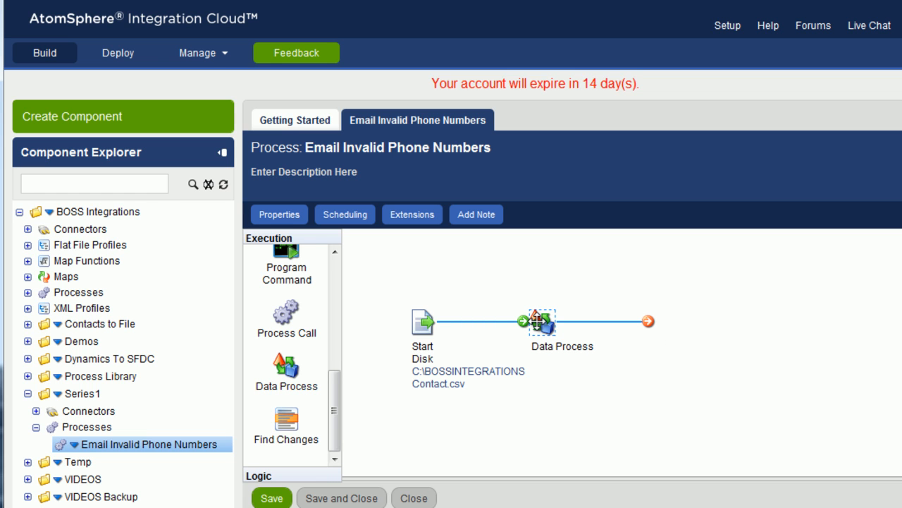
{"action": "left_click", "coordinate": [542, 322]}
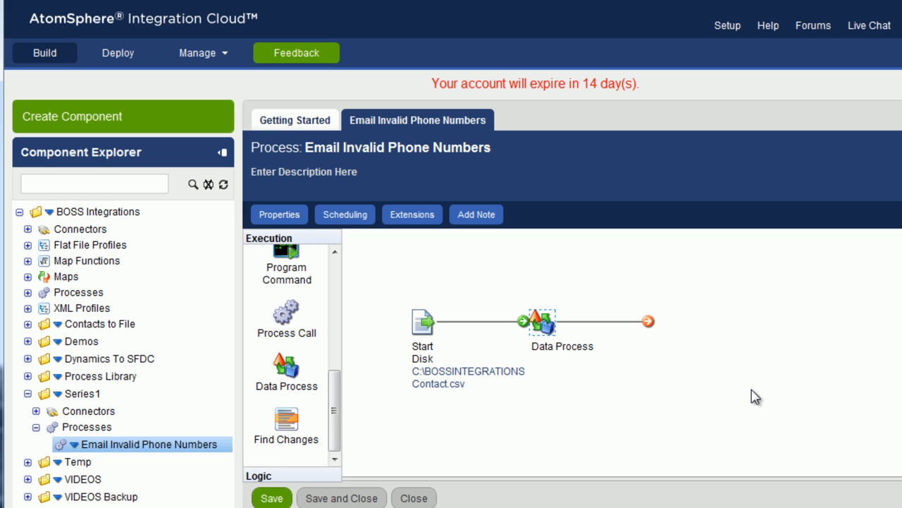
{"action": "left_click", "coordinate": [542, 323]}
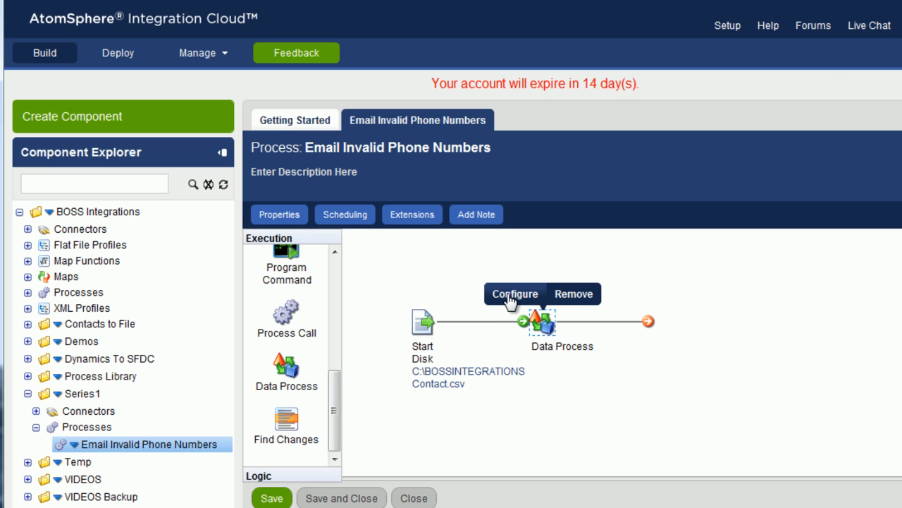
{"action": "left_click", "coordinate": [514, 294]}
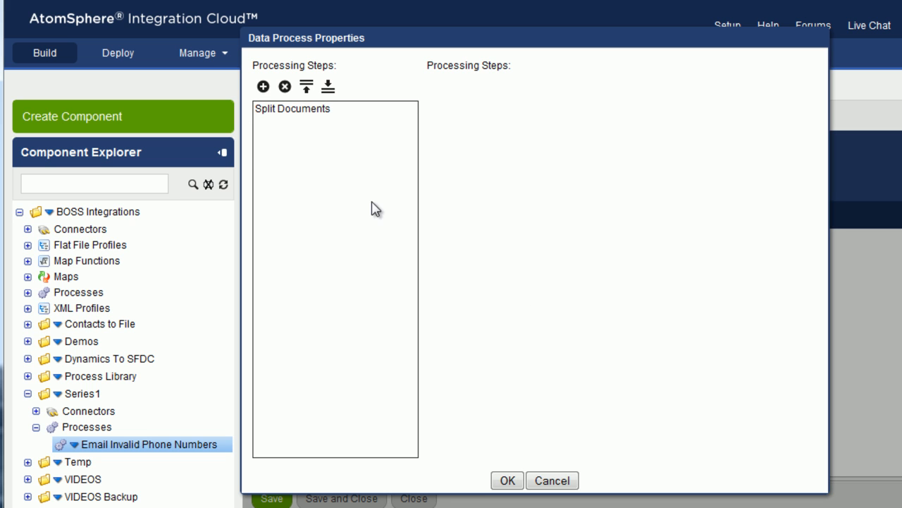
{"action": "mouse_move", "coordinate": [491, 344]}
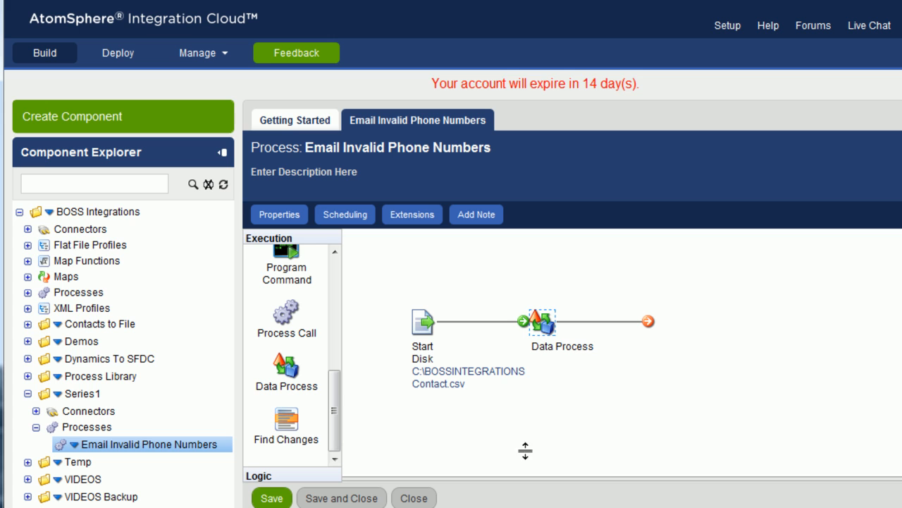
{"action": "mouse_move", "coordinate": [536, 451]}
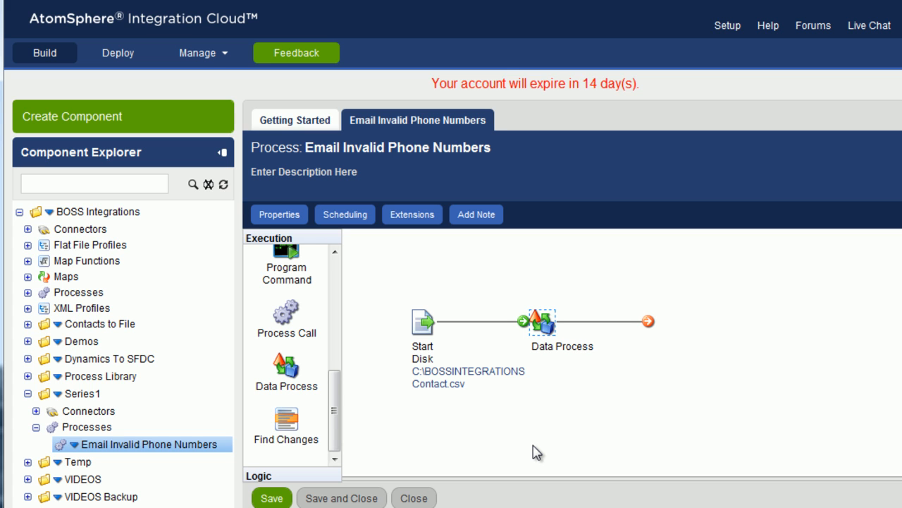
{"action": "mouse_move", "coordinate": [423, 321]}
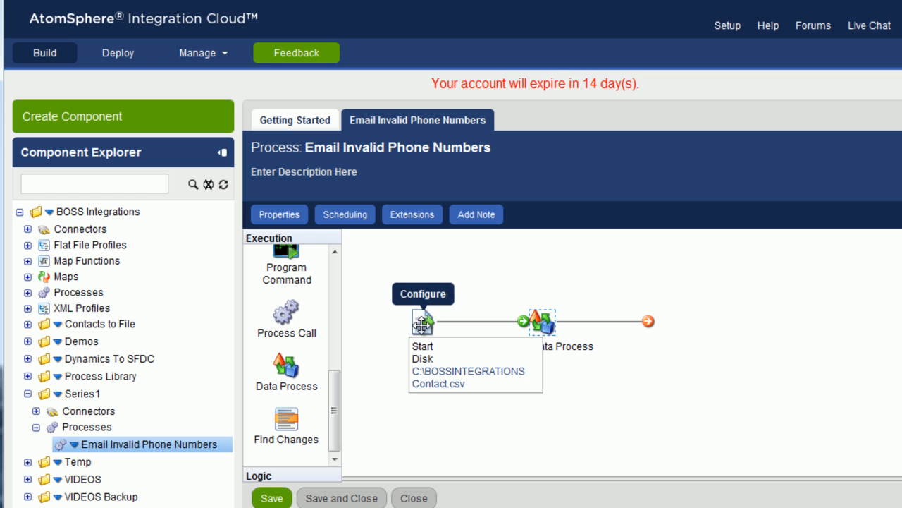
{"action": "mouse_move", "coordinate": [543, 323]}
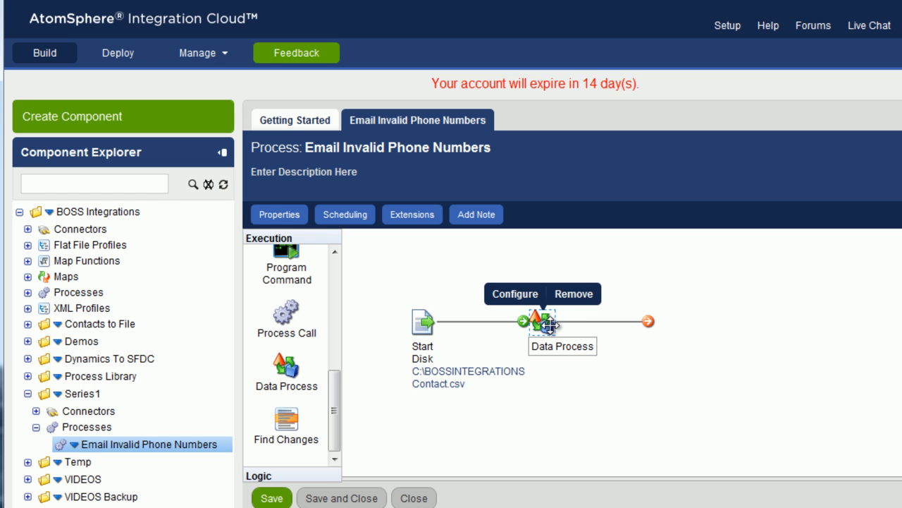
{"action": "mouse_move", "coordinate": [592, 325]}
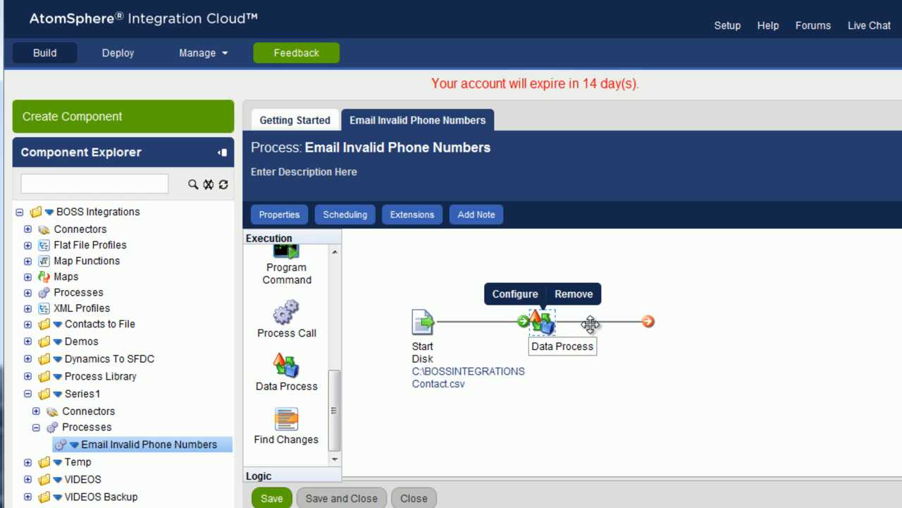
{"action": "mouse_move", "coordinate": [660, 332]}
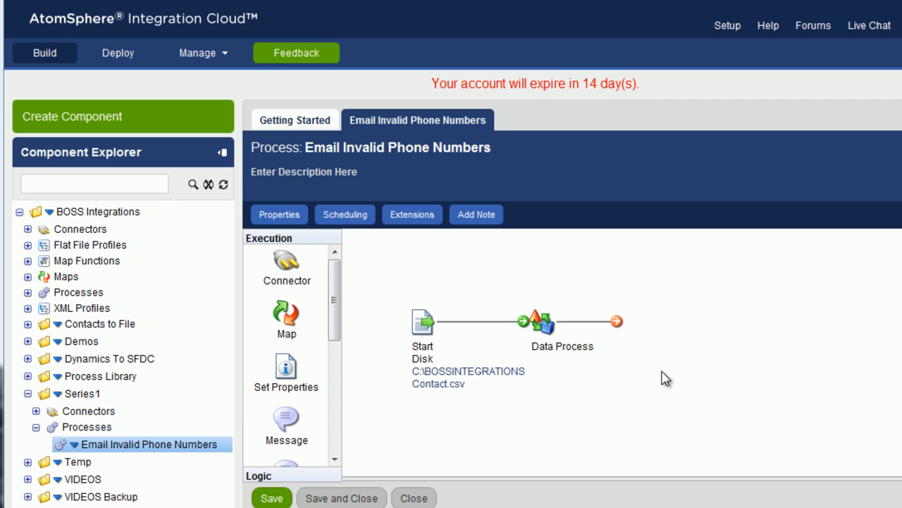
{"action": "mouse_move", "coordinate": [288, 483]}
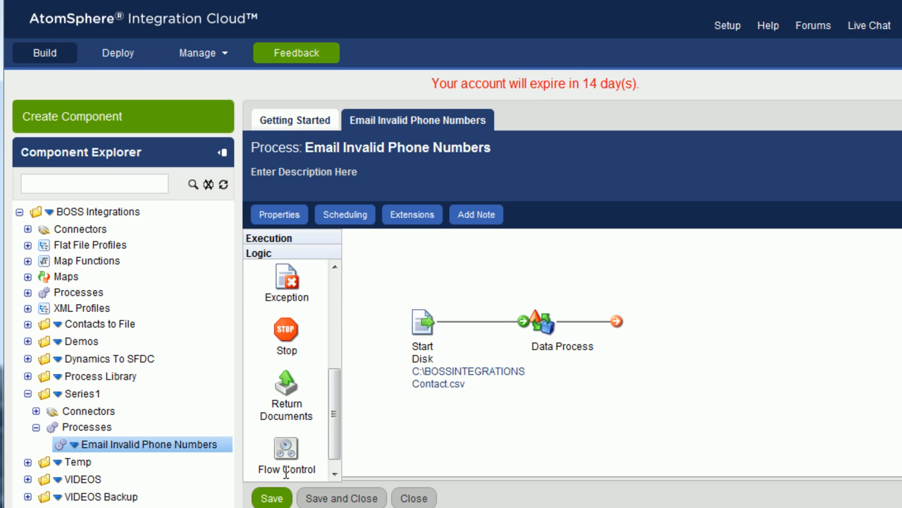
Step: Add a Stop step that continues other execution paths, placed after Data Process
{"action": "scroll", "scroll_direction": "down", "scroll_amount": 3}
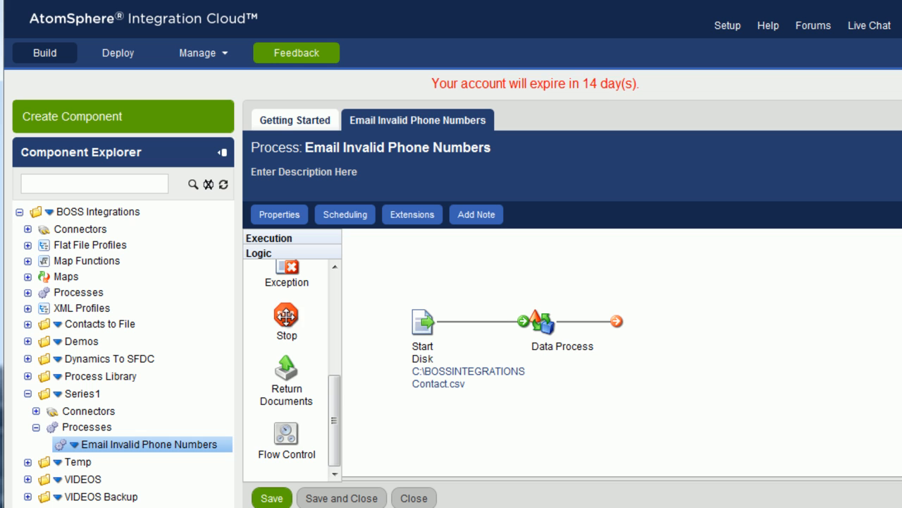
{"action": "left_click_drag", "start_coordinate": [286, 316], "coordinate": [673, 315]}
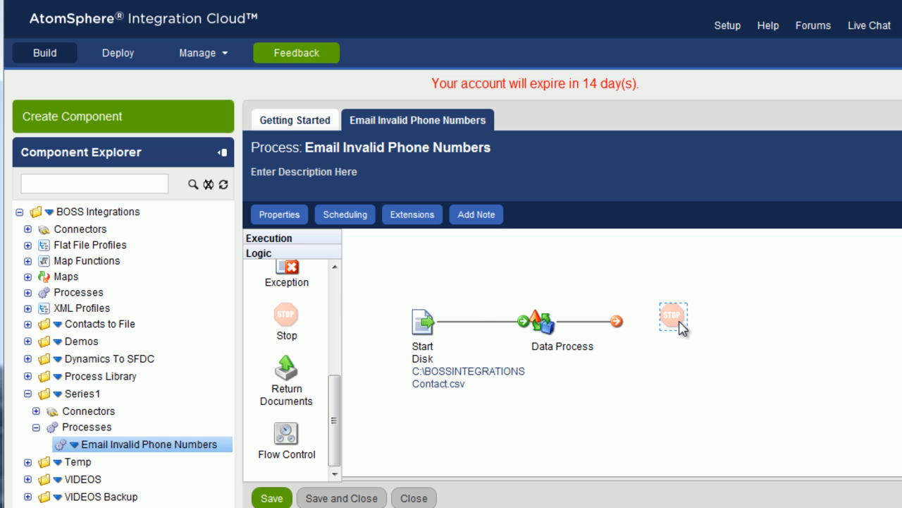
{"action": "double_click", "coordinate": [673, 314]}
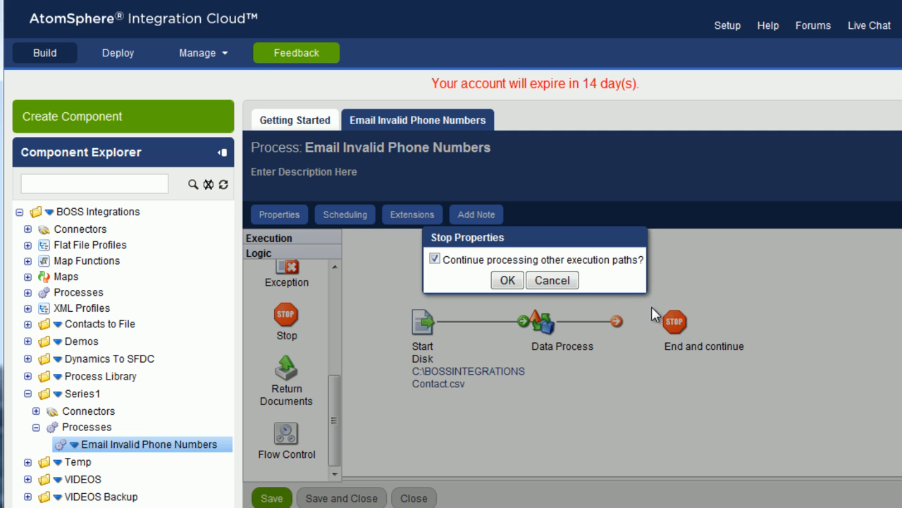
{"action": "left_click", "coordinate": [506, 280]}
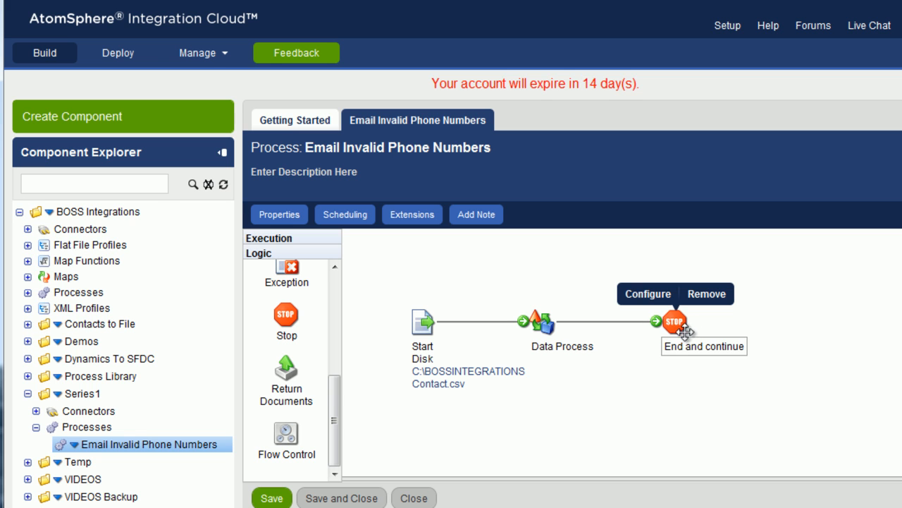
{"action": "left_click_drag", "start_coordinate": [677, 326], "coordinate": [621, 323]}
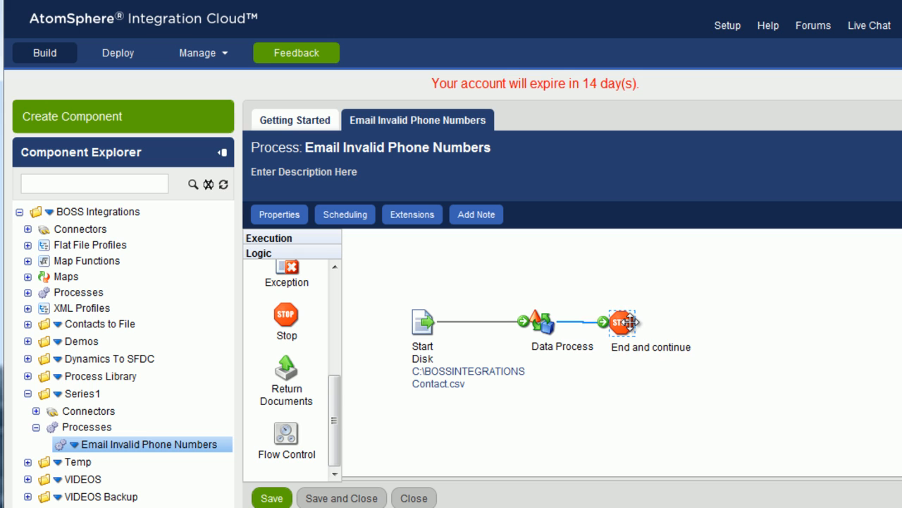
{"action": "left_click", "coordinate": [621, 322]}
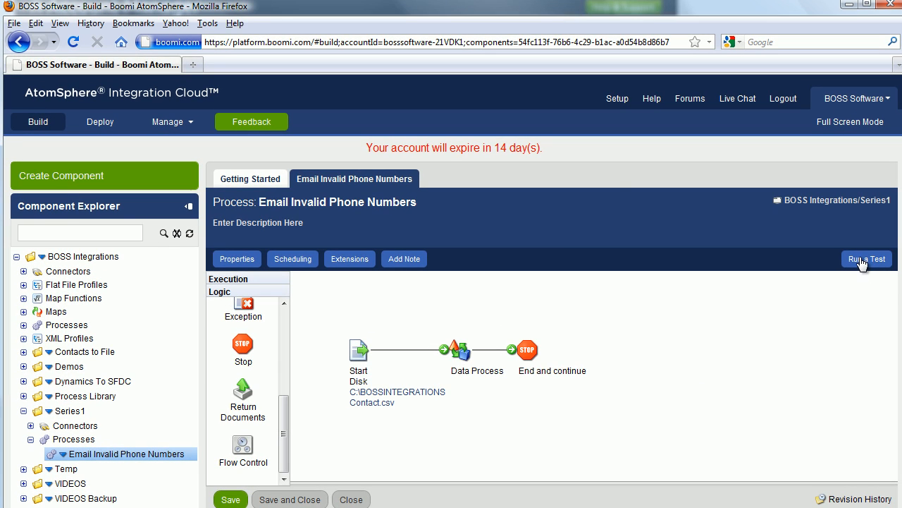
{"action": "left_click", "coordinate": [867, 259]}
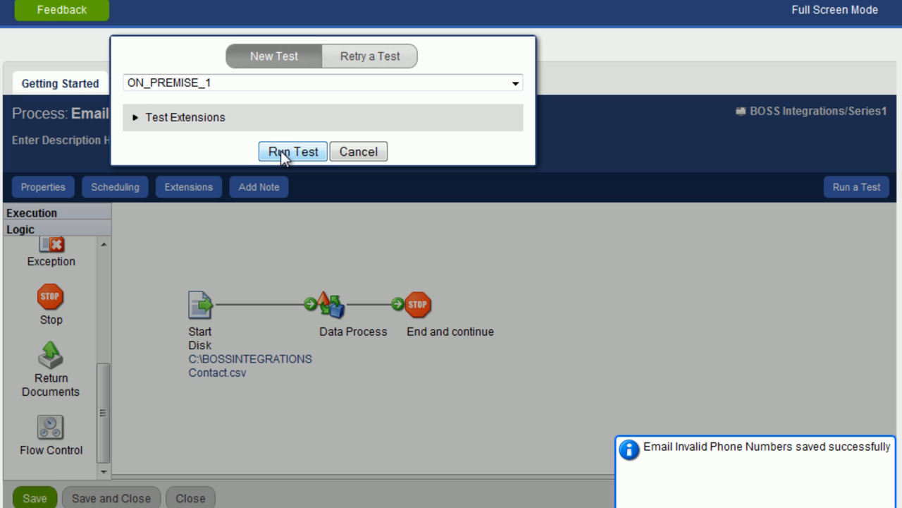
{"action": "mouse_move", "coordinate": [295, 163]}
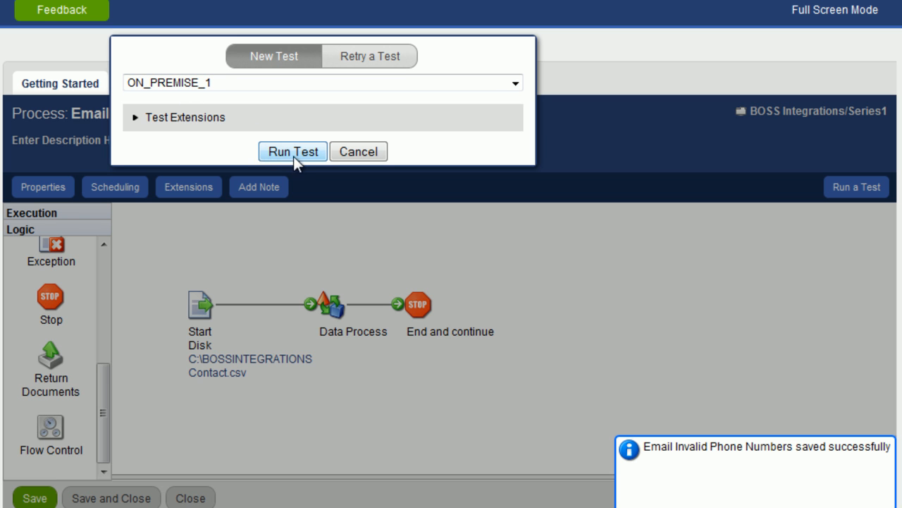
Step: Run a test of the process on the ON_PREMISE_1 atom
{"action": "left_click", "coordinate": [292, 151]}
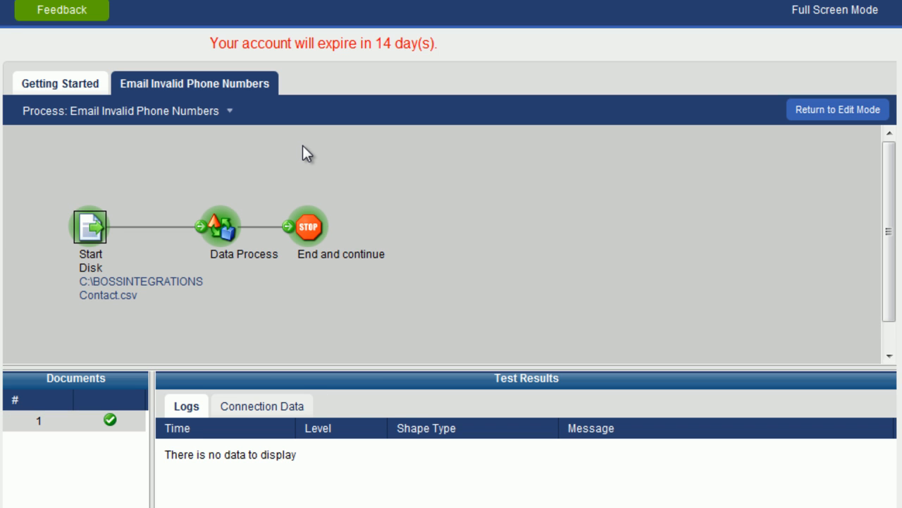
{"action": "mouse_move", "coordinate": [127, 267]}
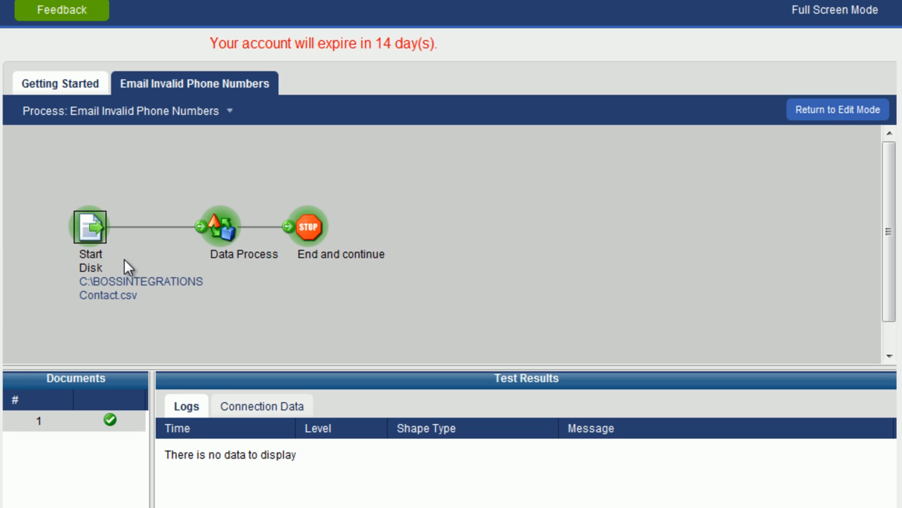
{"action": "mouse_move", "coordinate": [304, 274]}
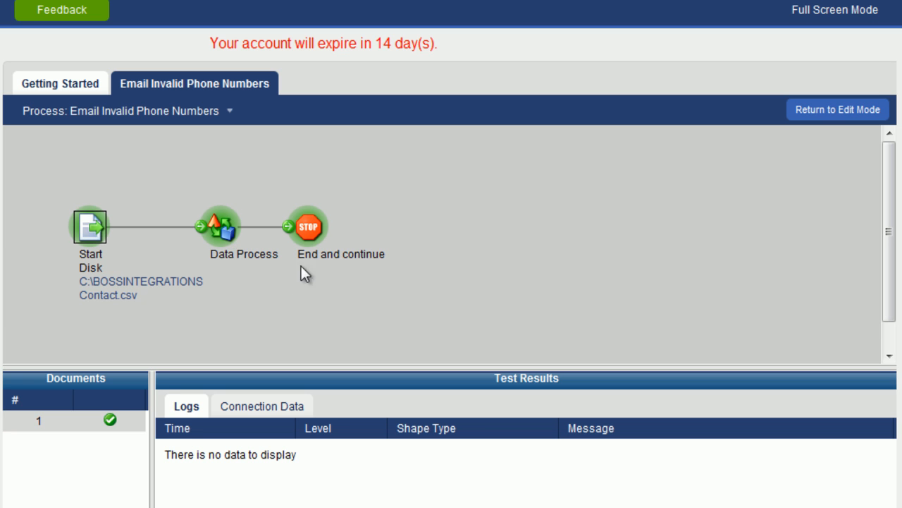
{"action": "mouse_move", "coordinate": [267, 327]}
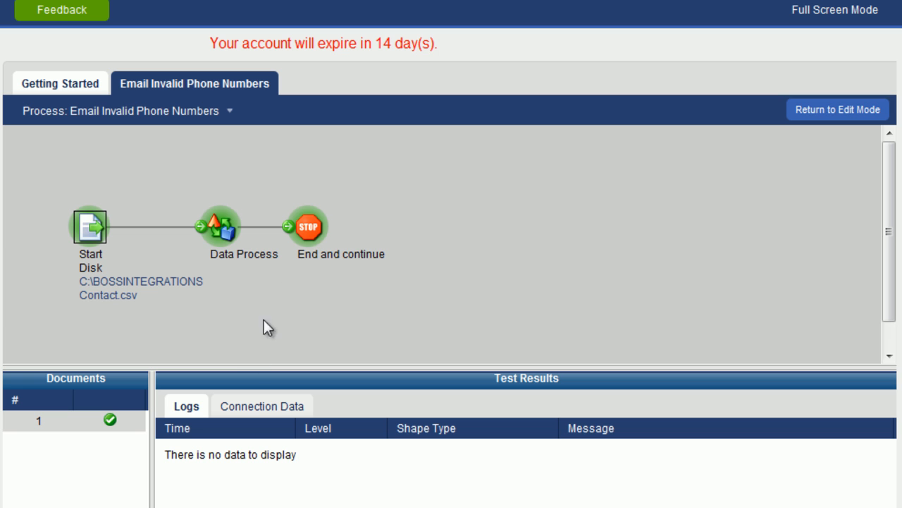
{"action": "mouse_move", "coordinate": [222, 239]}
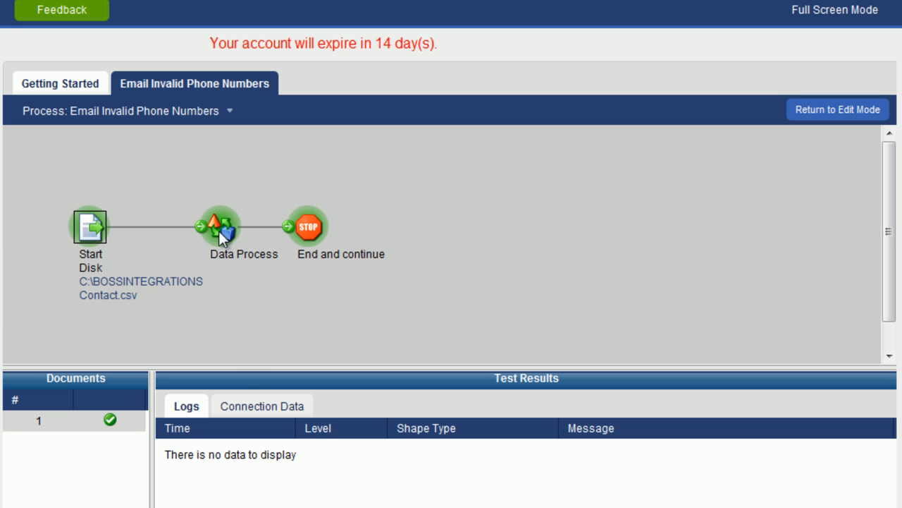
{"action": "left_click", "coordinate": [220, 227]}
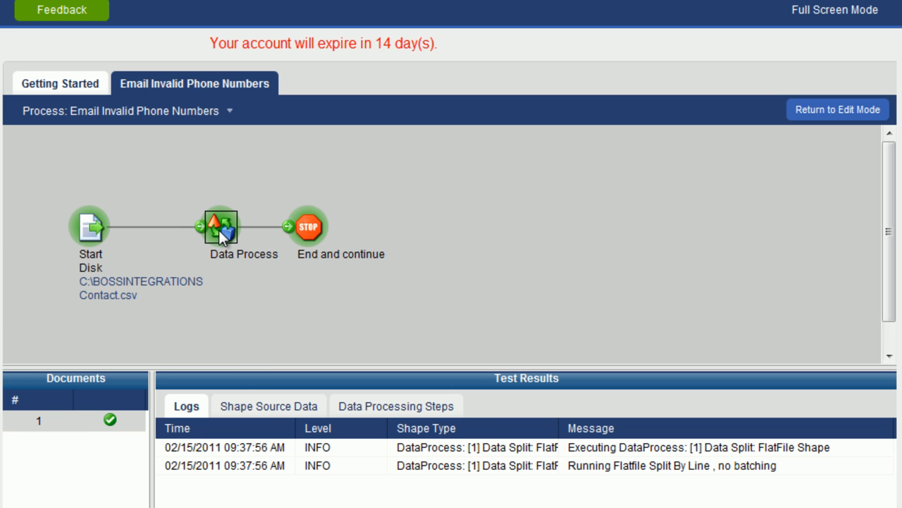
{"action": "mouse_move", "coordinate": [271, 416]}
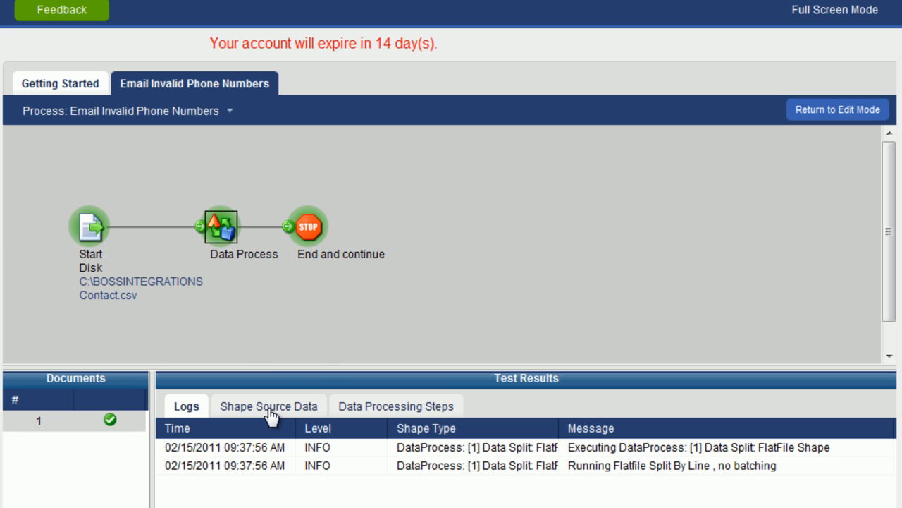
{"action": "mouse_move", "coordinate": [264, 414]}
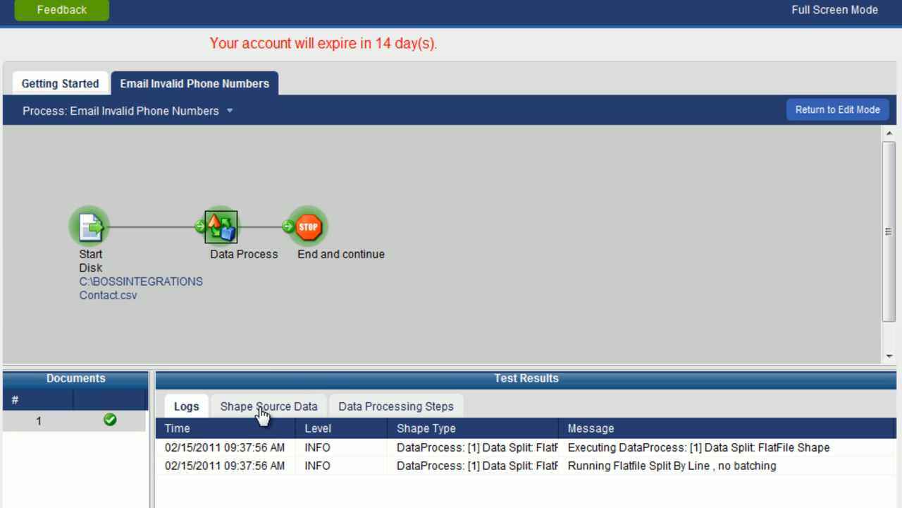
{"action": "left_click", "coordinate": [269, 406]}
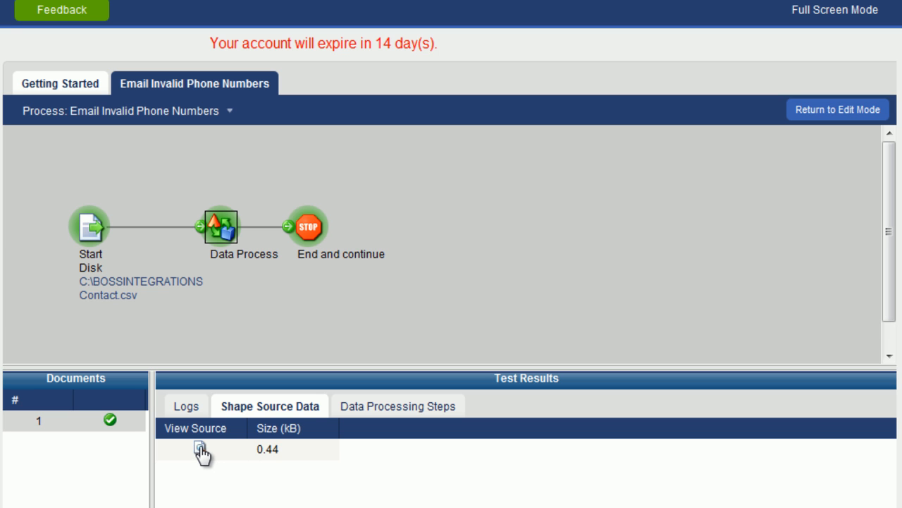
{"action": "left_click", "coordinate": [201, 449]}
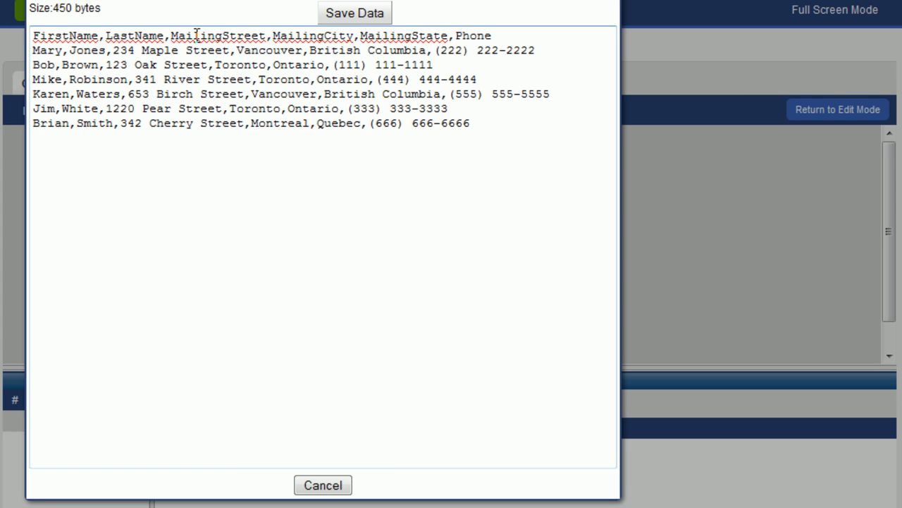
{"action": "left_click", "coordinate": [322, 484]}
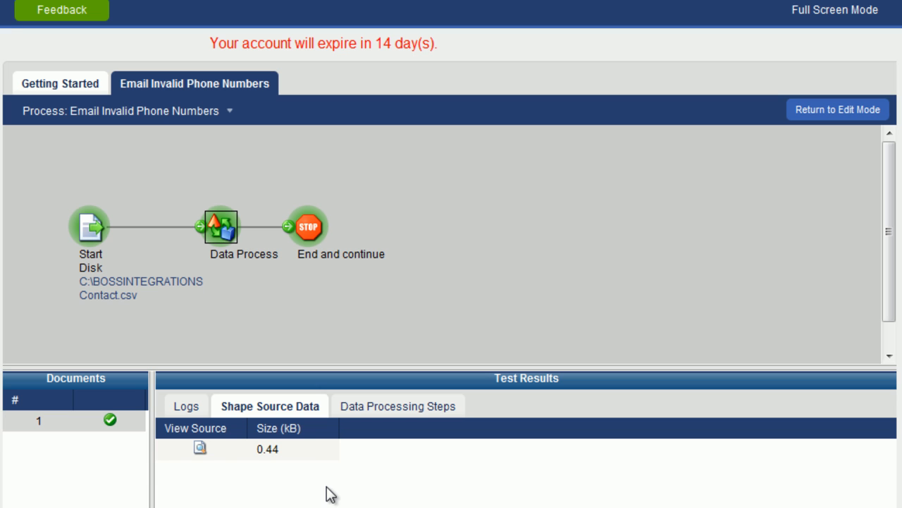
{"action": "mouse_move", "coordinate": [182, 231]}
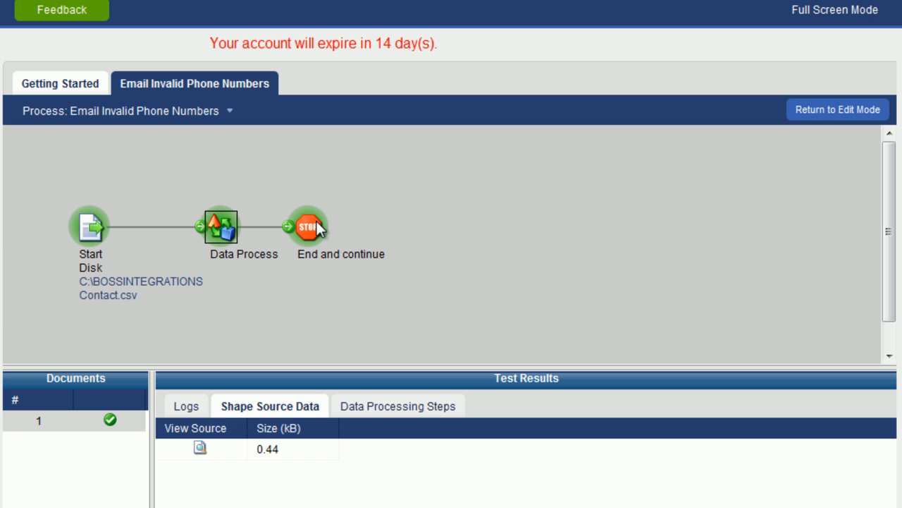
{"action": "left_click", "coordinate": [308, 226]}
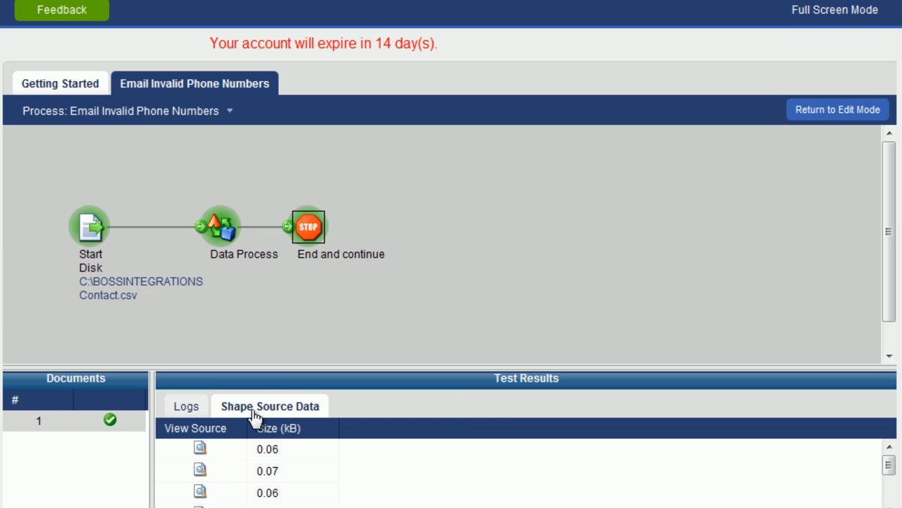
{"action": "mouse_move", "coordinate": [223, 468]}
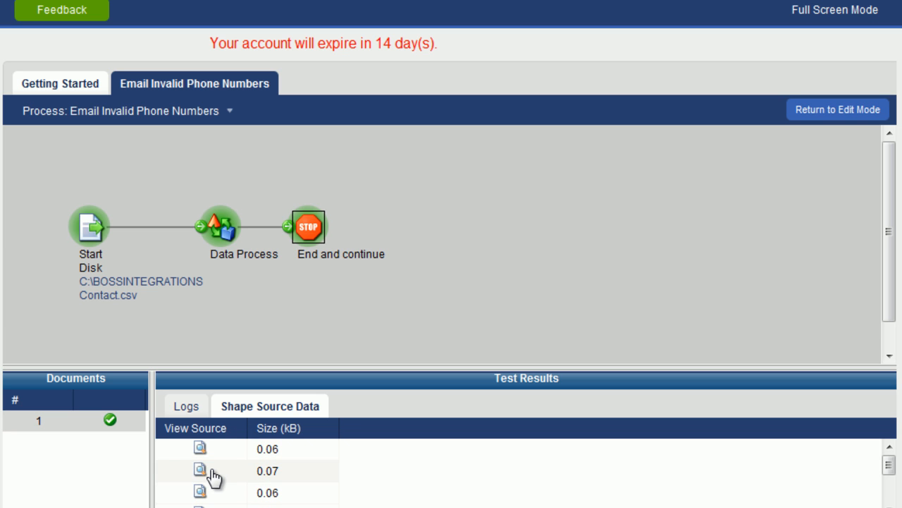
{"action": "mouse_move", "coordinate": [225, 269]}
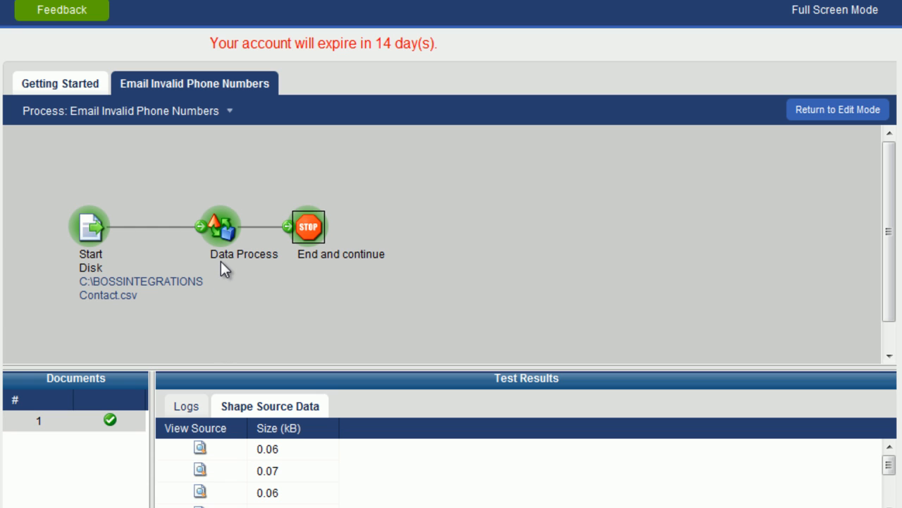
{"action": "mouse_move", "coordinate": [226, 268]}
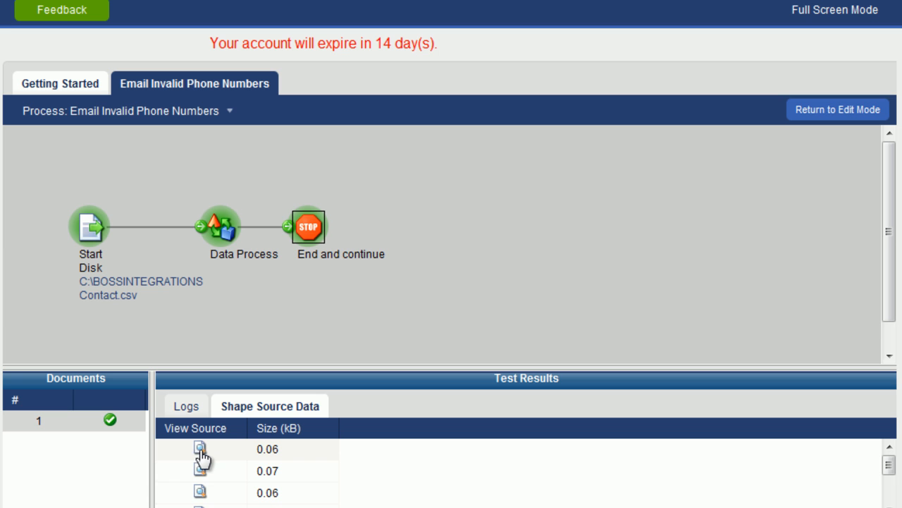
{"action": "left_click", "coordinate": [200, 448]}
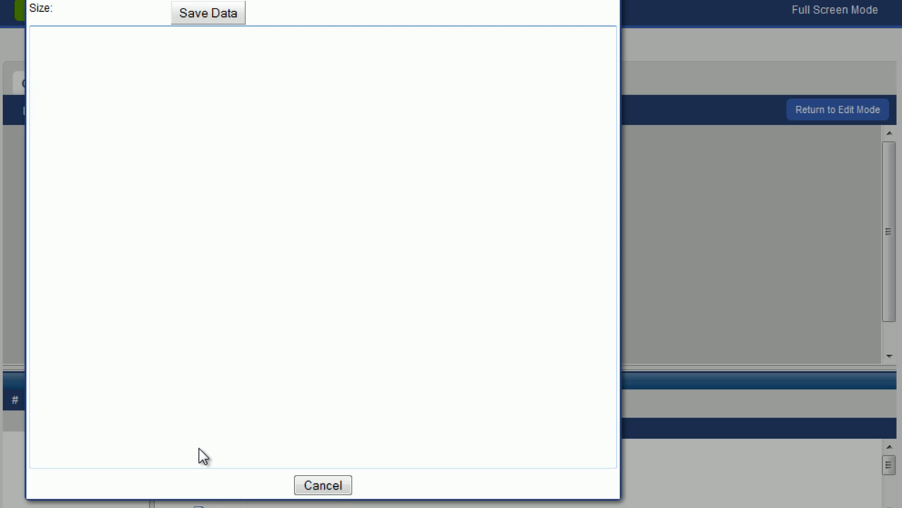
{"action": "type", "text": "FirstName,LastName,MailingStreet,MailingCity,MailingState,Phone"}
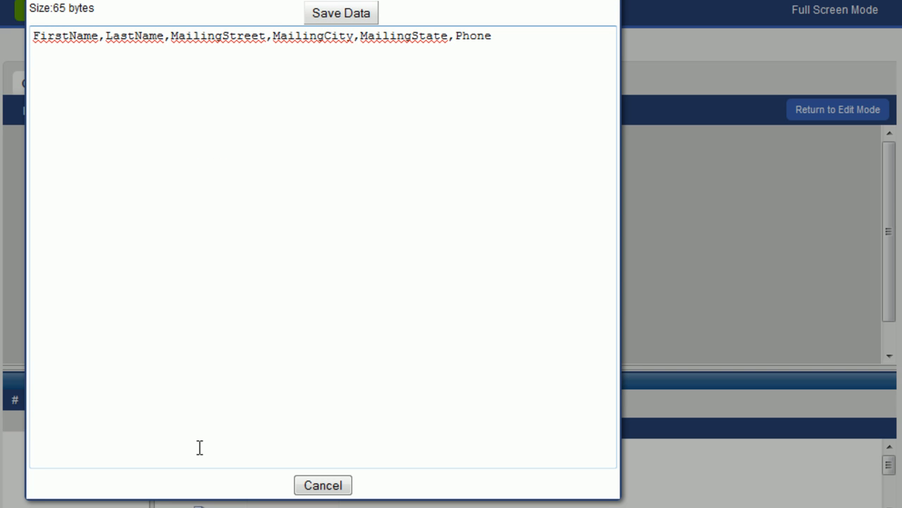
{"action": "mouse_move", "coordinate": [293, 459]}
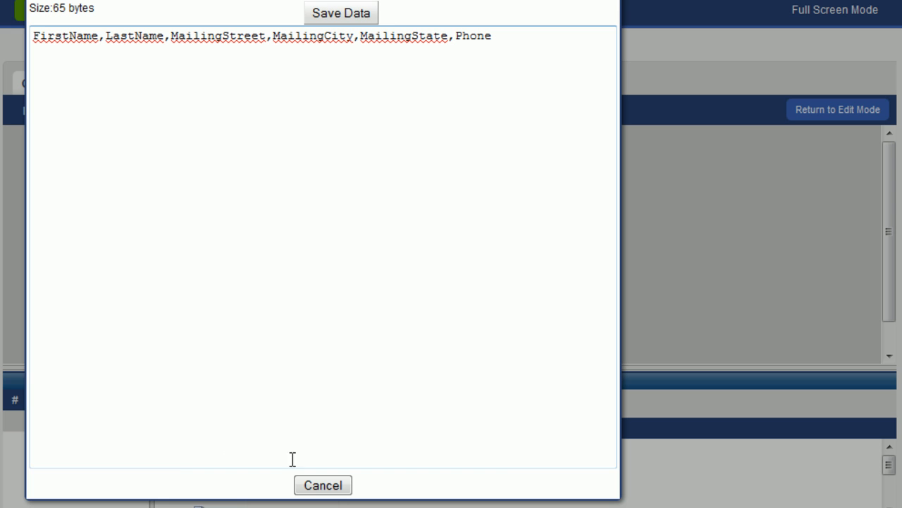
{"action": "left_click", "coordinate": [322, 485]}
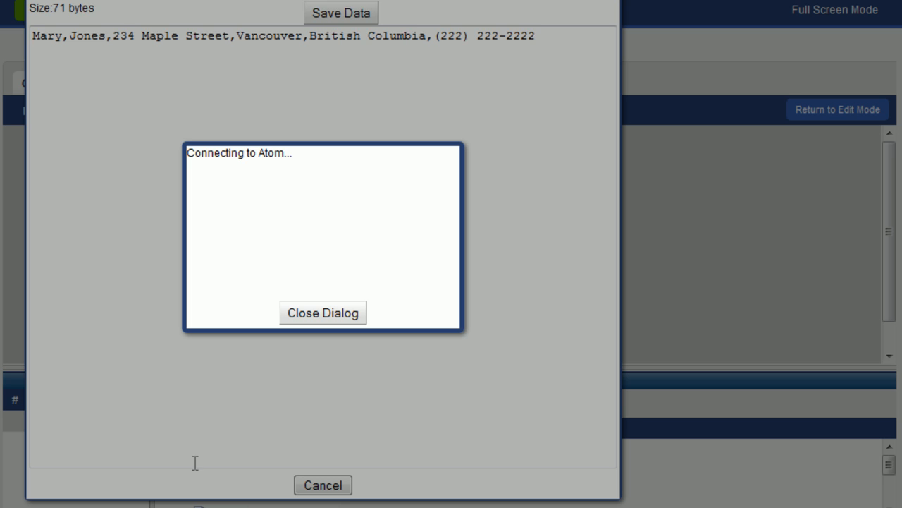
{"action": "left_click", "coordinate": [322, 313]}
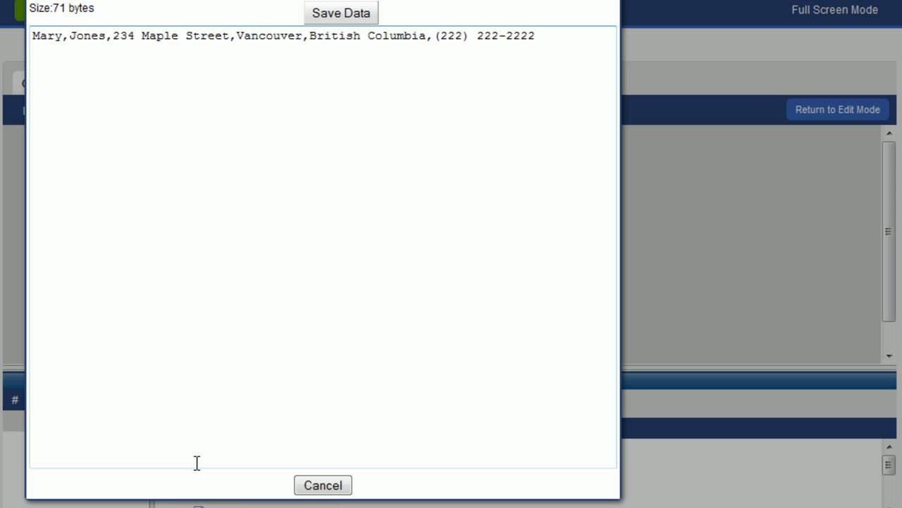
{"action": "left_click", "coordinate": [322, 484]}
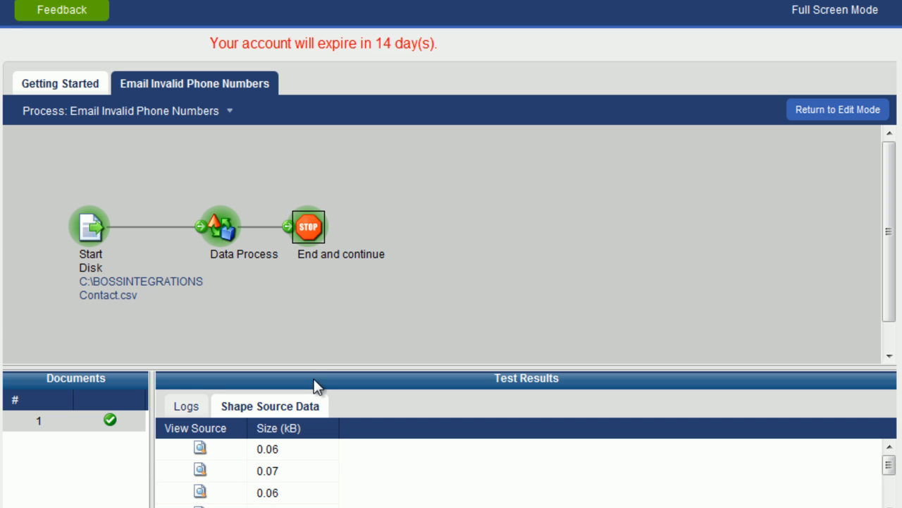
{"action": "mouse_move", "coordinate": [228, 270]}
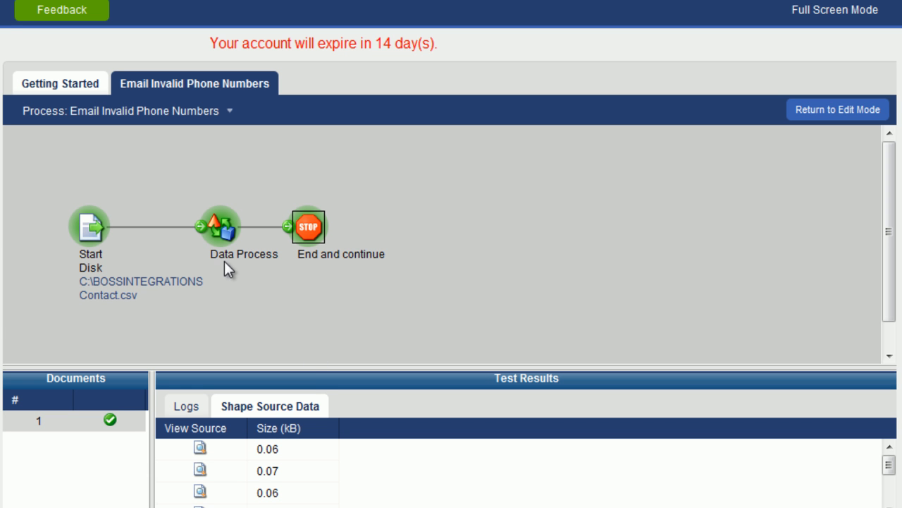
{"action": "mouse_move", "coordinate": [242, 275]}
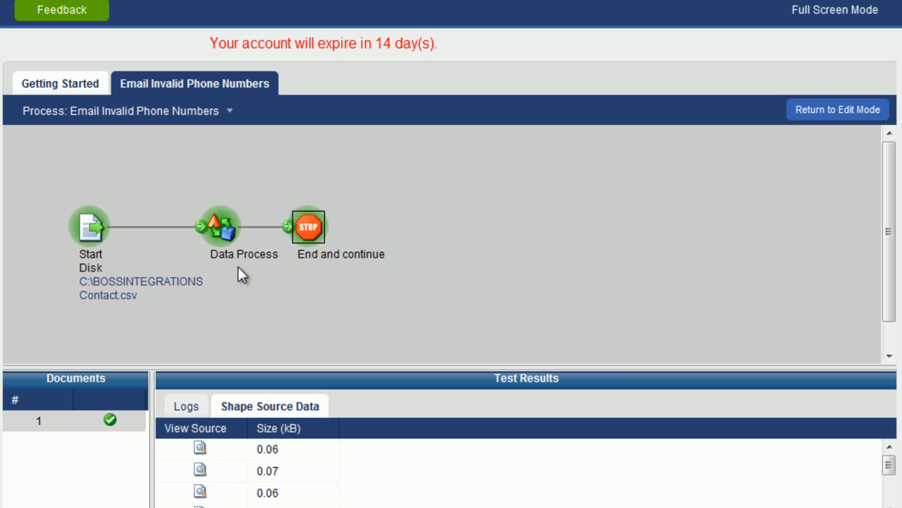
{"action": "mouse_move", "coordinate": [247, 283]}
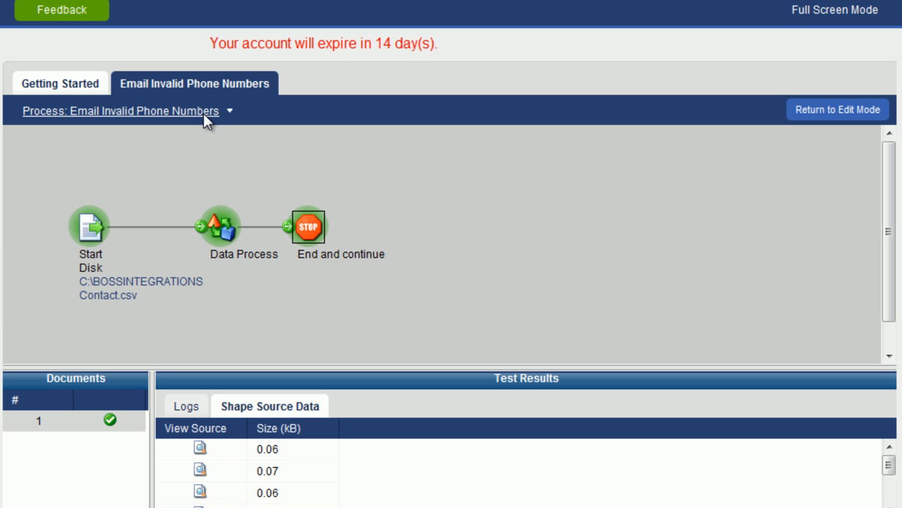
{"action": "left_click", "coordinate": [229, 111]}
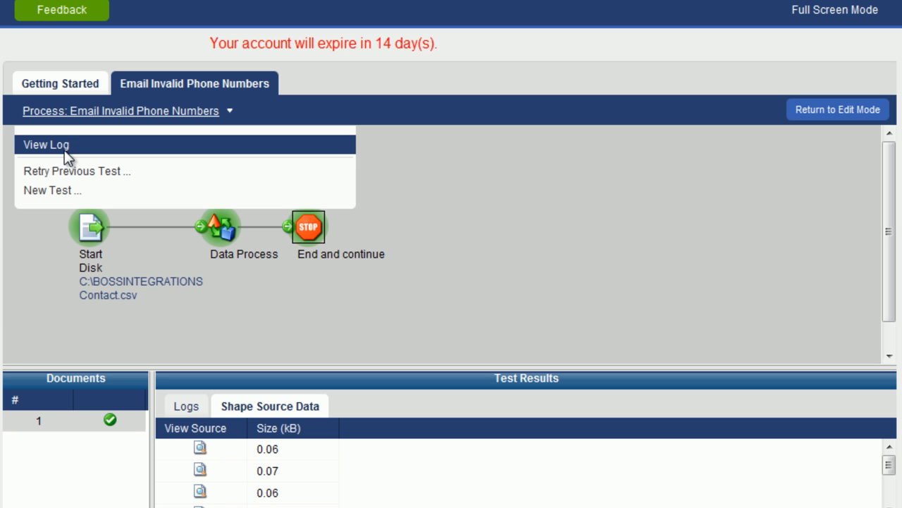
{"action": "mouse_move", "coordinate": [66, 152]}
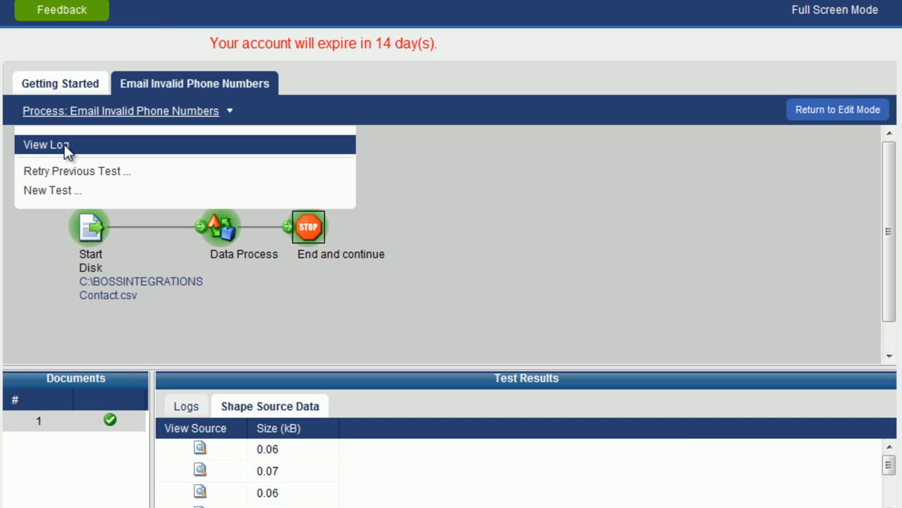
{"action": "left_click", "coordinate": [46, 144]}
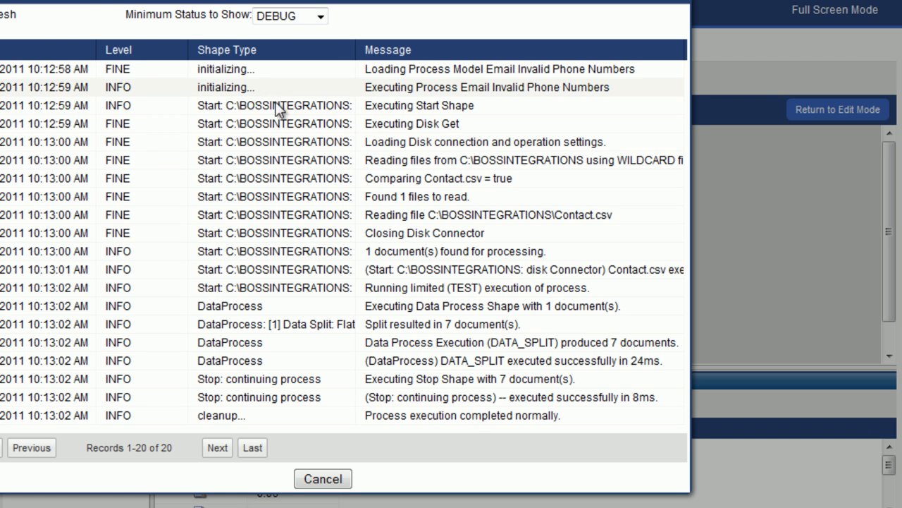
{"action": "mouse_move", "coordinate": [288, 232]}
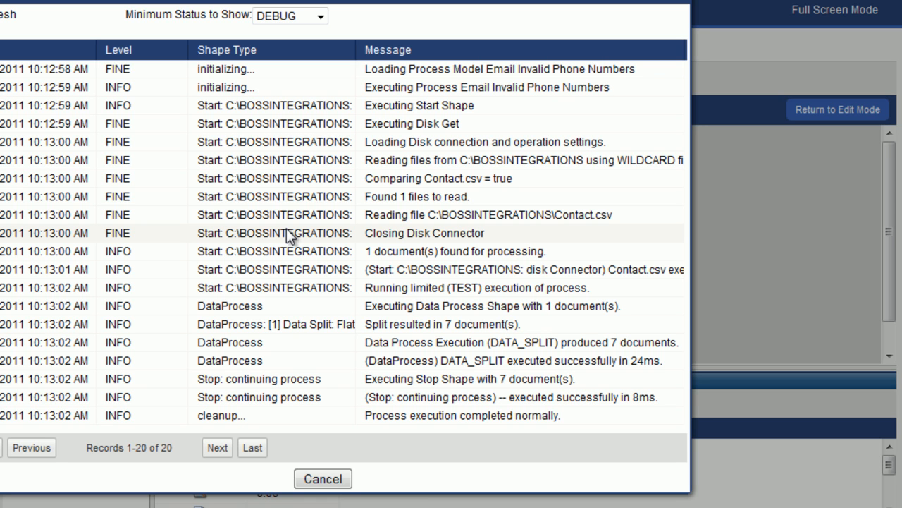
{"action": "left_click", "coordinate": [322, 478]}
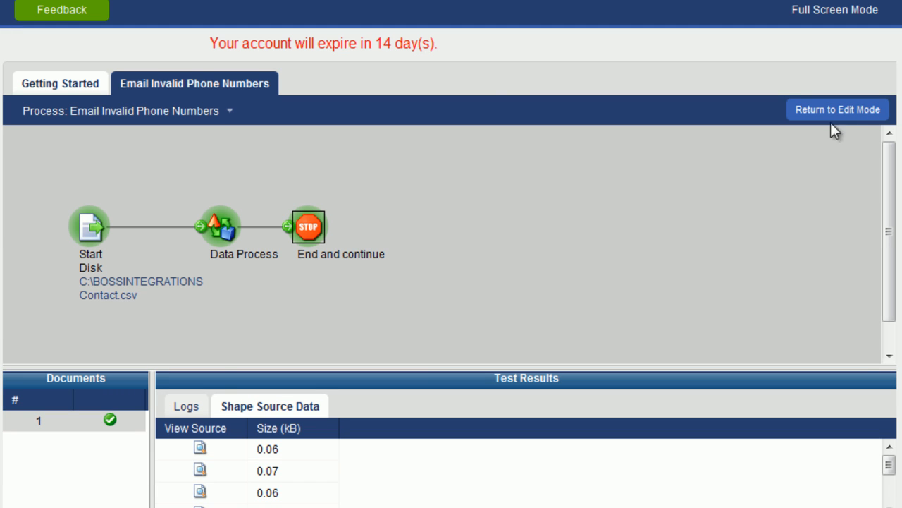
Step: Return to edit mode for the Email Invalid Phone Numbers process
{"action": "left_click", "coordinate": [837, 109]}
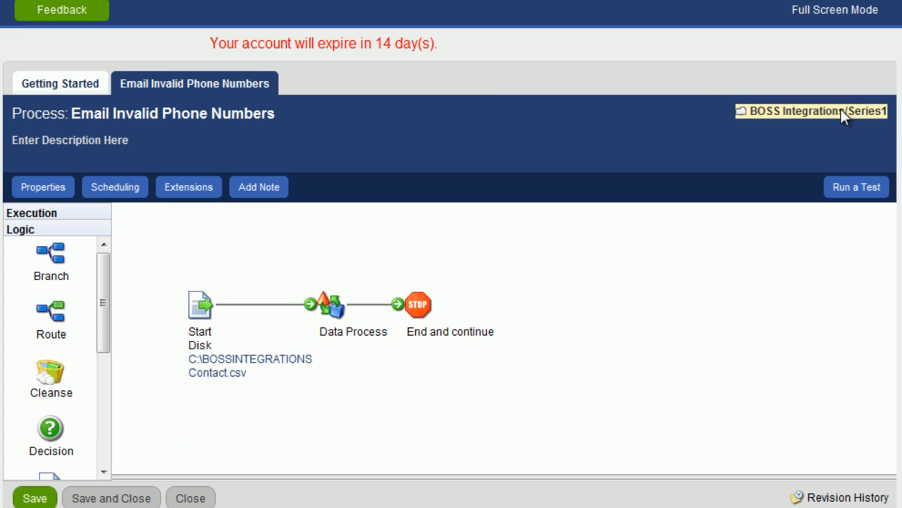
{"action": "mouse_move", "coordinate": [370, 386]}
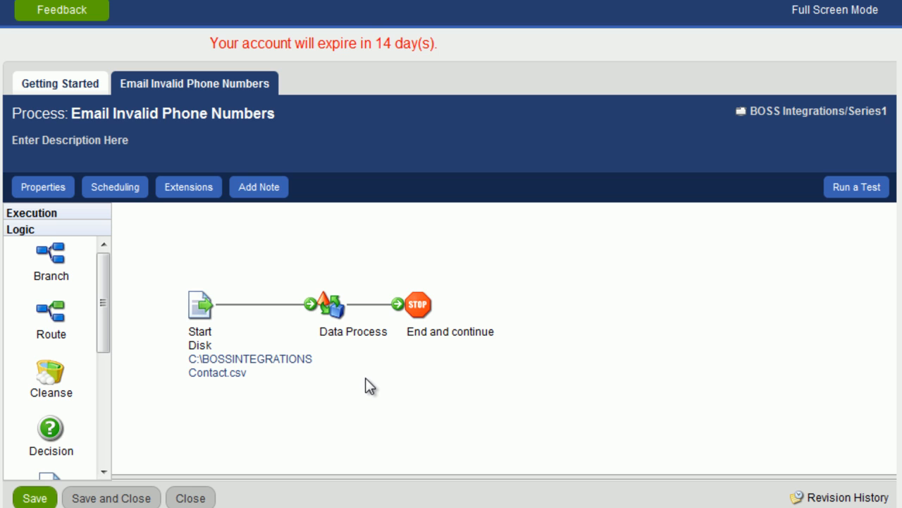